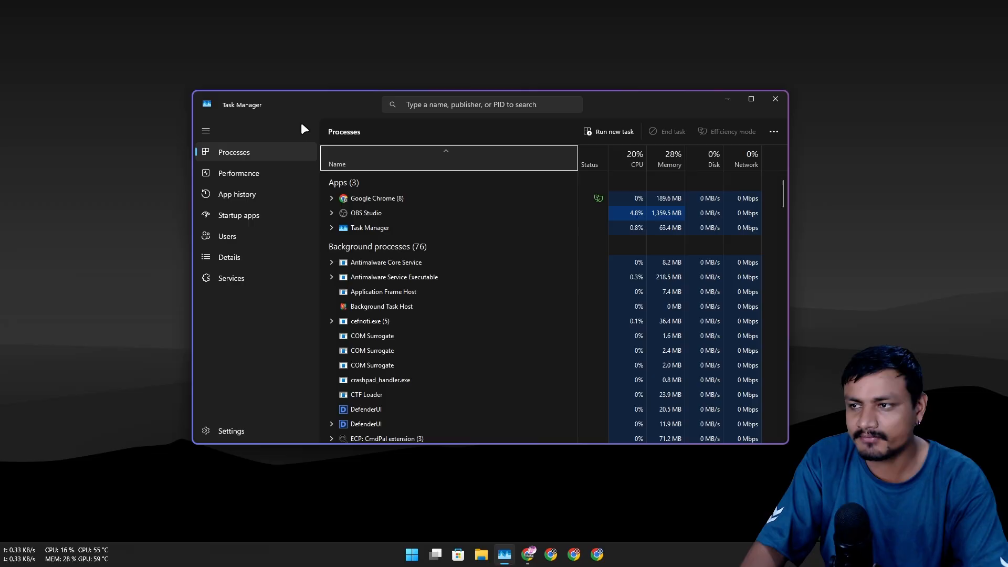
{"action": "mouse_move", "coordinate": [652, 104]}
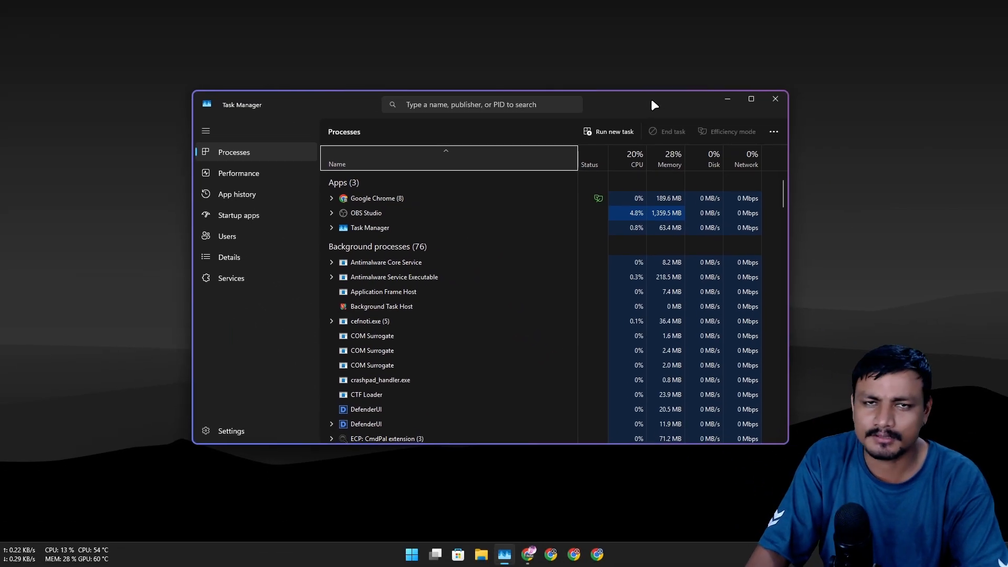
Close the Task Manager window, leaving the empty desktop.
{"action": "left_click", "coordinate": [775, 99]}
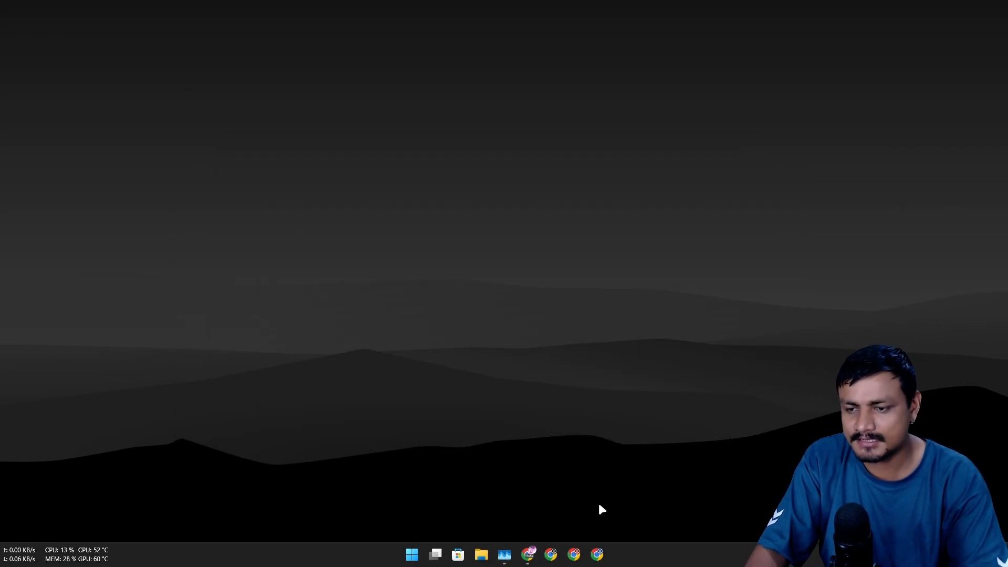
Navigate from the tacky-borders repository README to its releases page and view the v1.1.0 assets.
{"action": "left_click", "coordinate": [574, 554]}
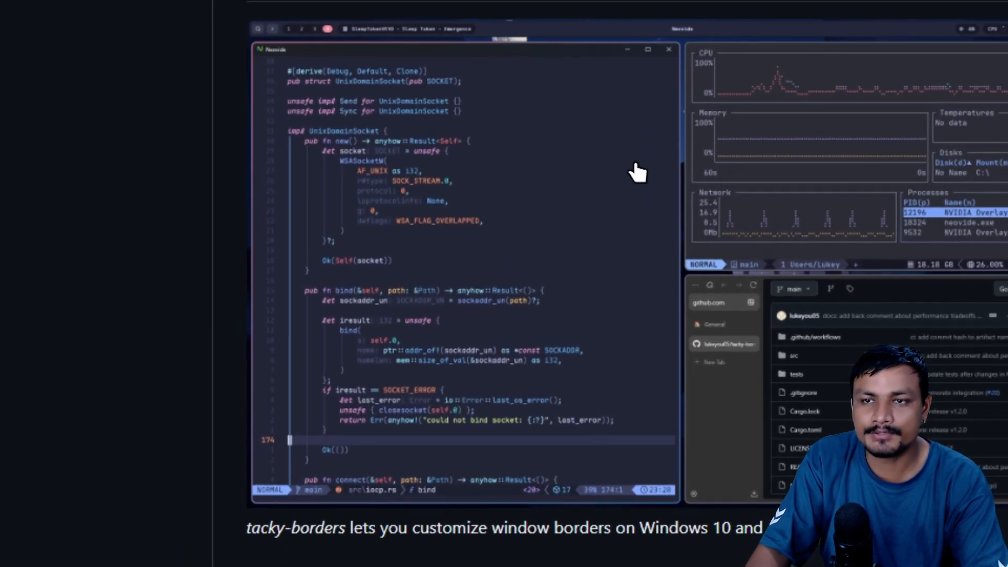
{"action": "scroll", "scroll_direction": "up", "scroll_amount": 3}
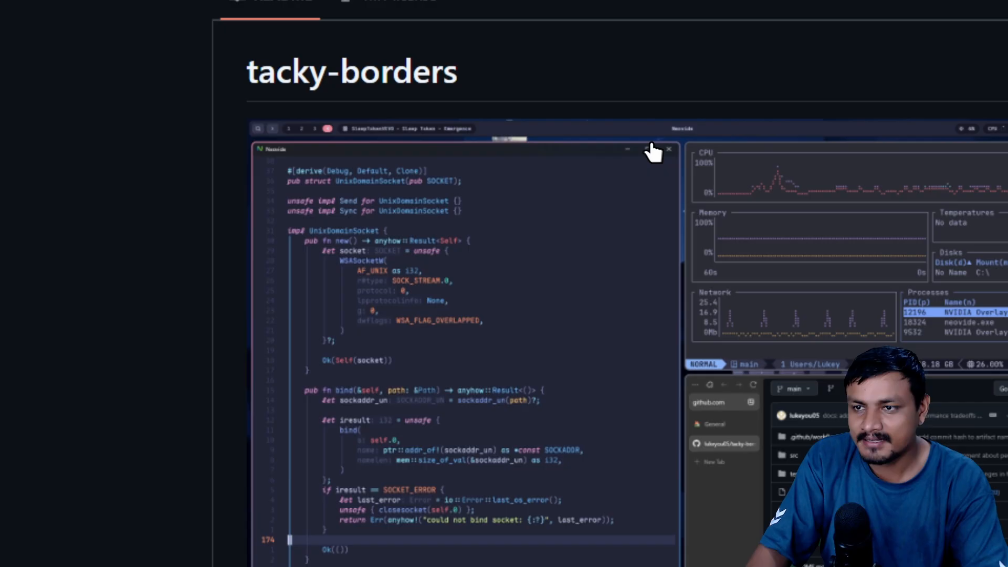
{"action": "scroll", "scroll_direction": "up", "scroll_amount": 3}
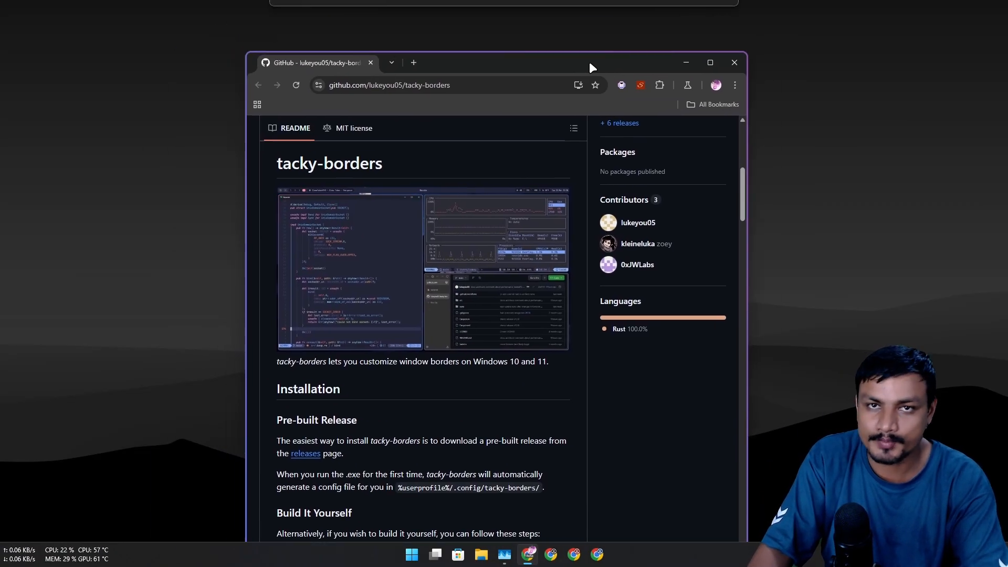
{"action": "left_click", "coordinate": [710, 62]}
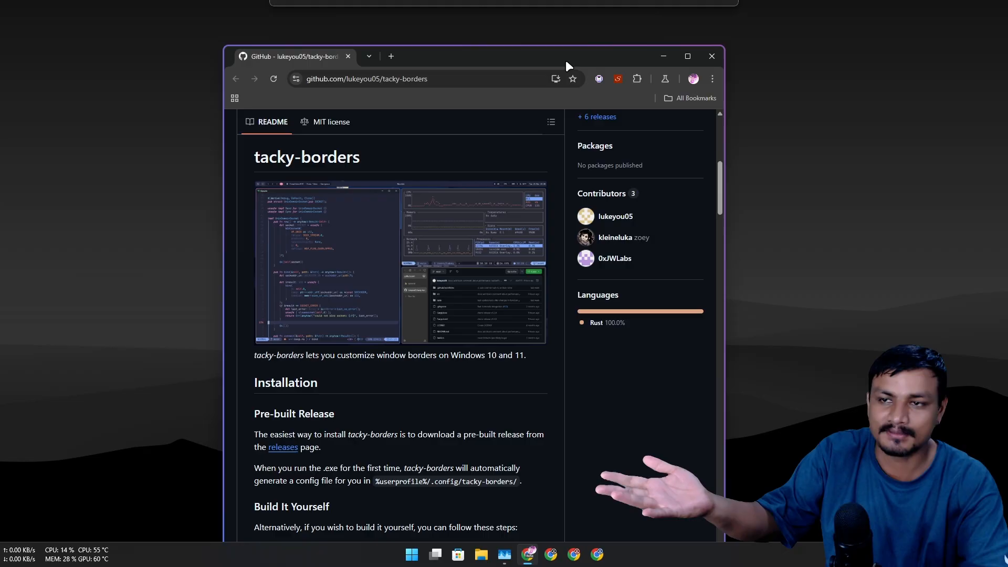
{"action": "left_click", "coordinate": [687, 55]}
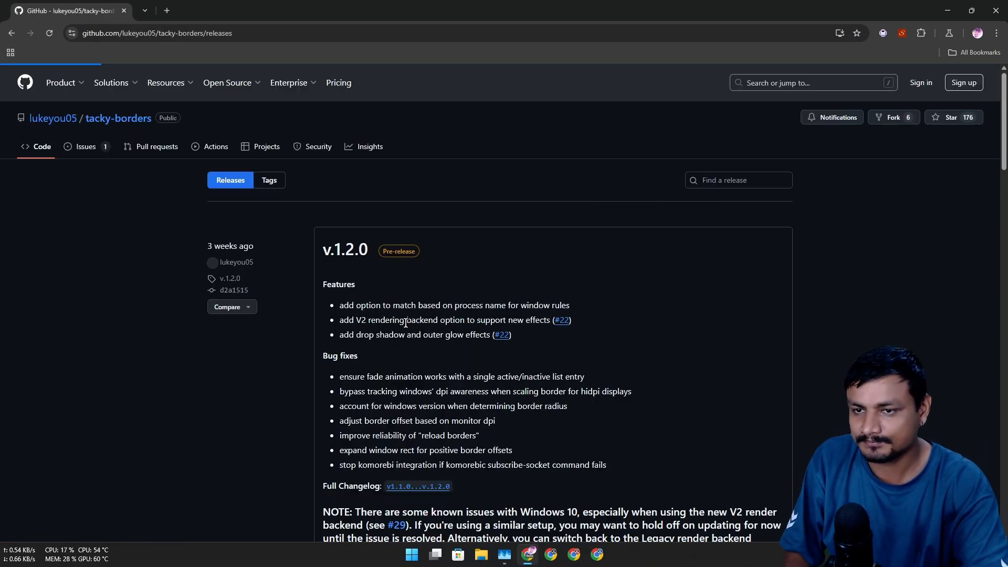
{"action": "scroll", "scroll_direction": "down", "scroll_amount": 3}
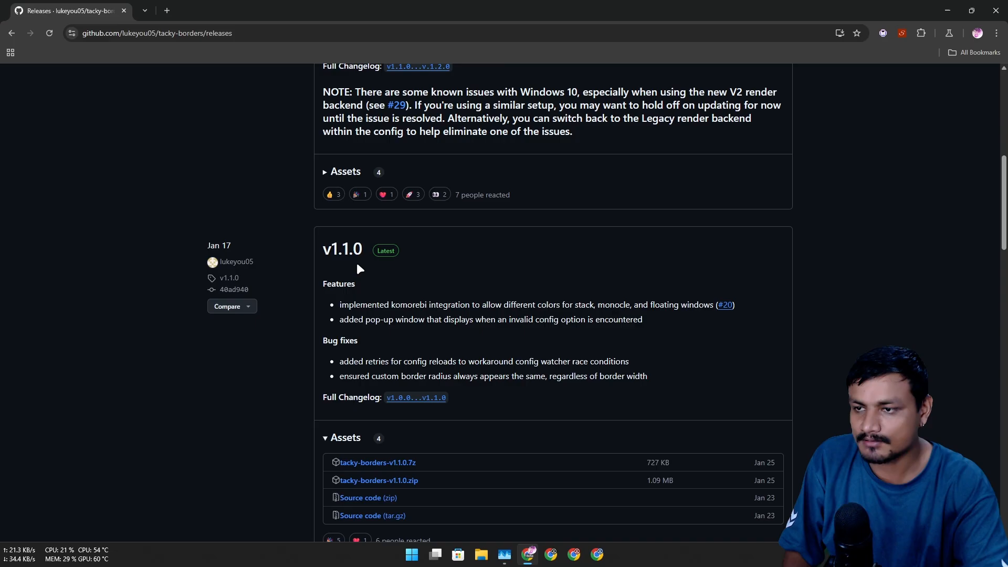
{"action": "scroll", "scroll_direction": "down", "scroll_amount": 3}
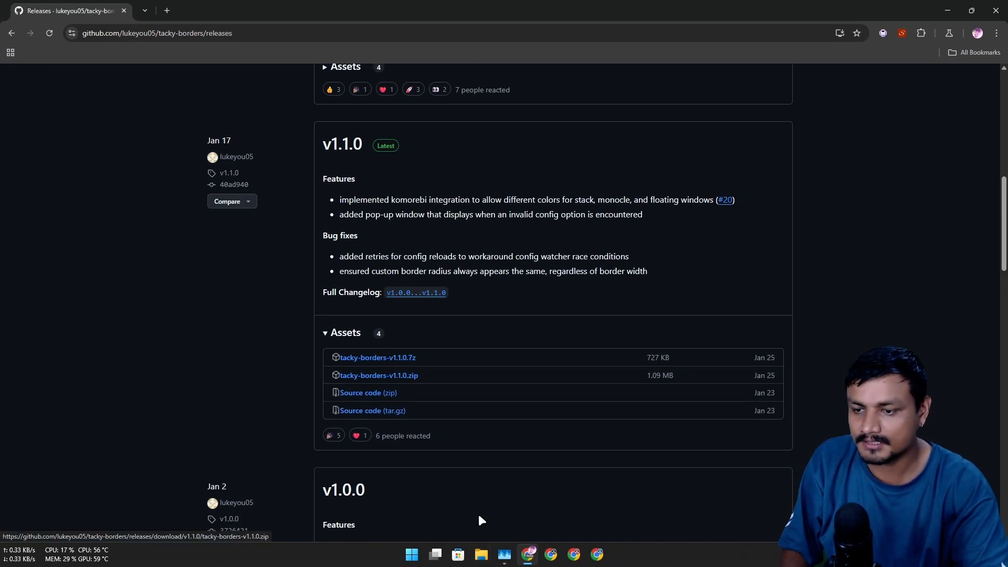
Open the tacky-borders-v1.1.0 folder inside Downloads.
{"action": "left_click", "coordinate": [480, 554]}
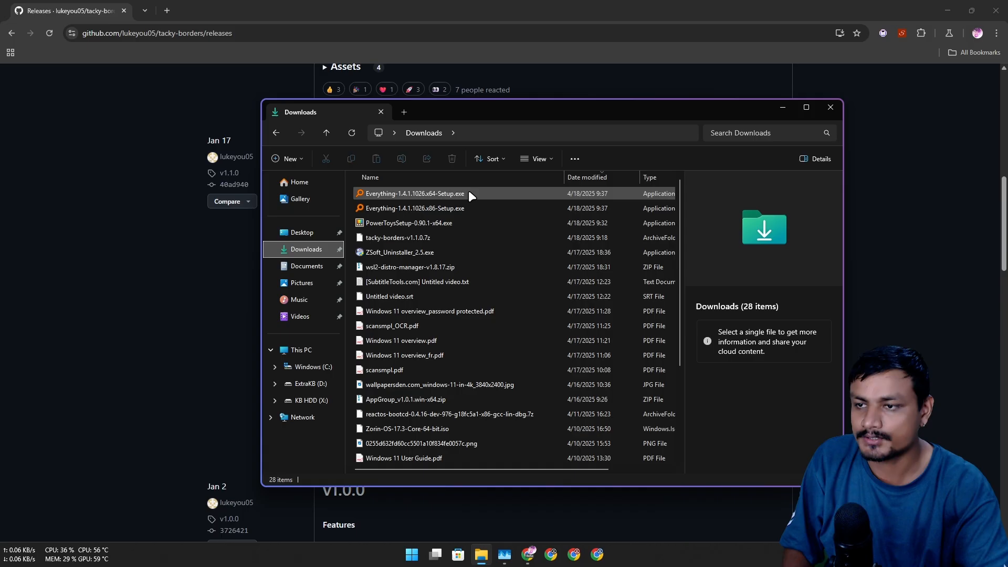
{"action": "scroll", "scroll_direction": "down", "scroll_amount": 3}
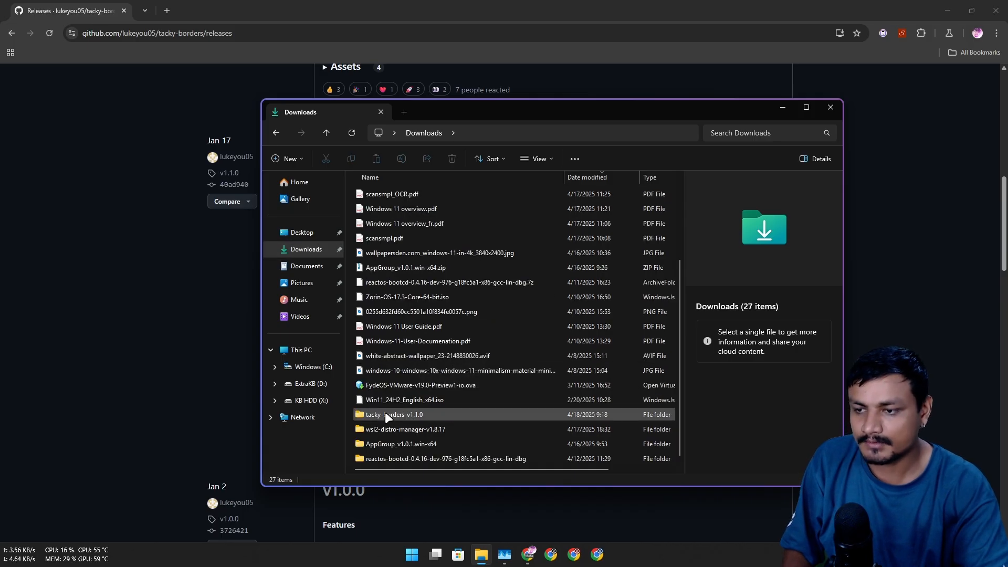
{"action": "double_click", "coordinate": [394, 413]}
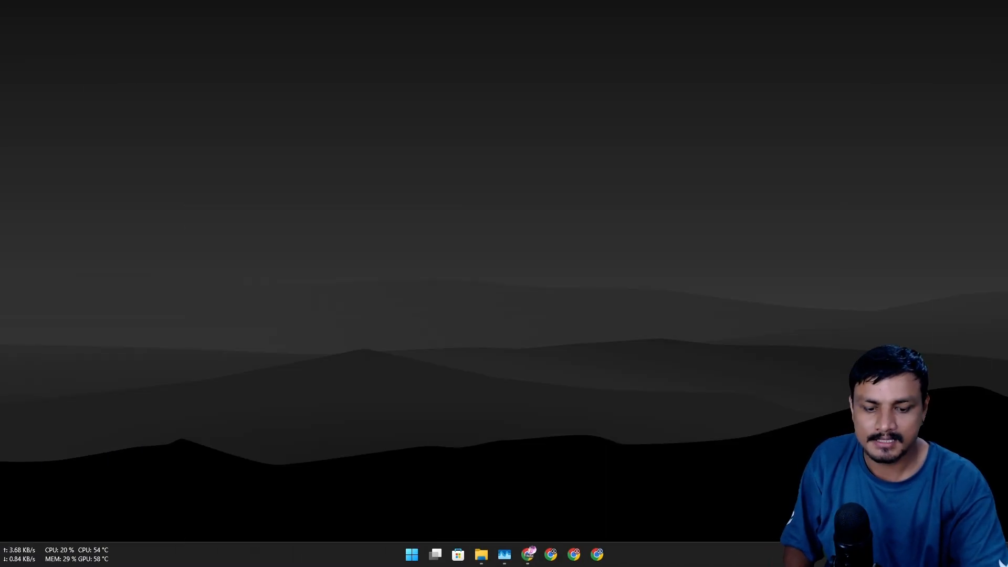
{"action": "left_click", "coordinate": [868, 555]}
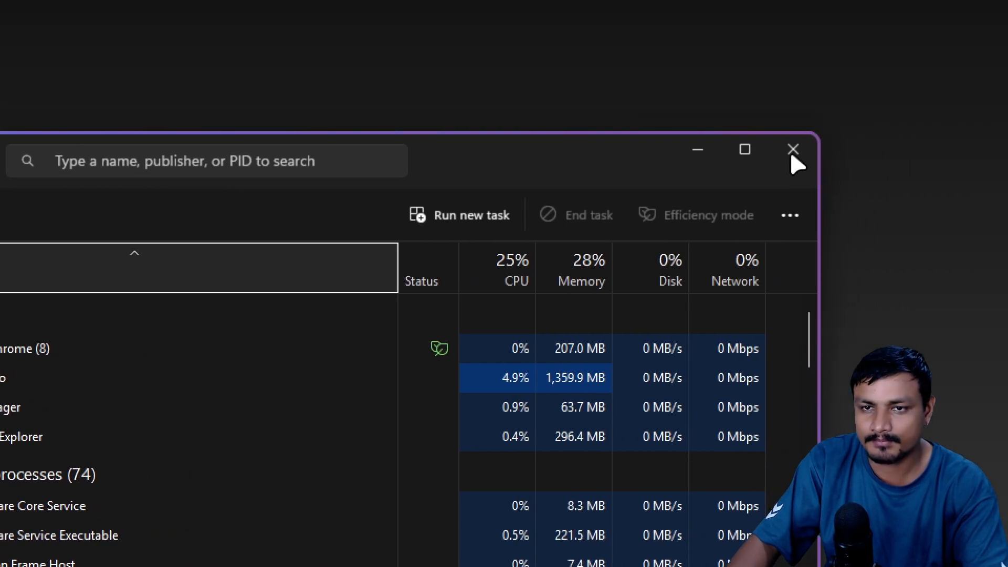
{"action": "left_click", "coordinate": [743, 149]}
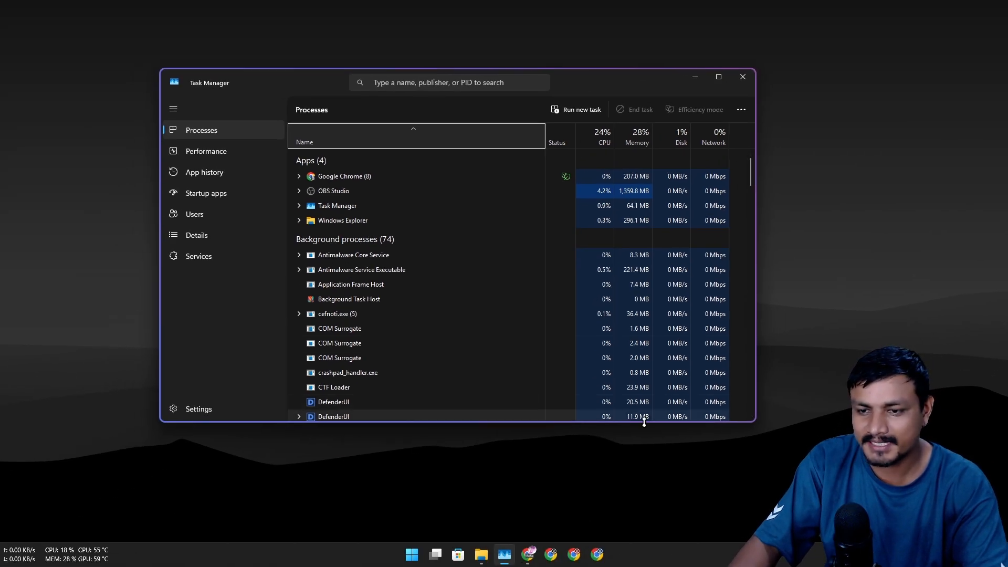
{"action": "mouse_move", "coordinate": [111, 245]}
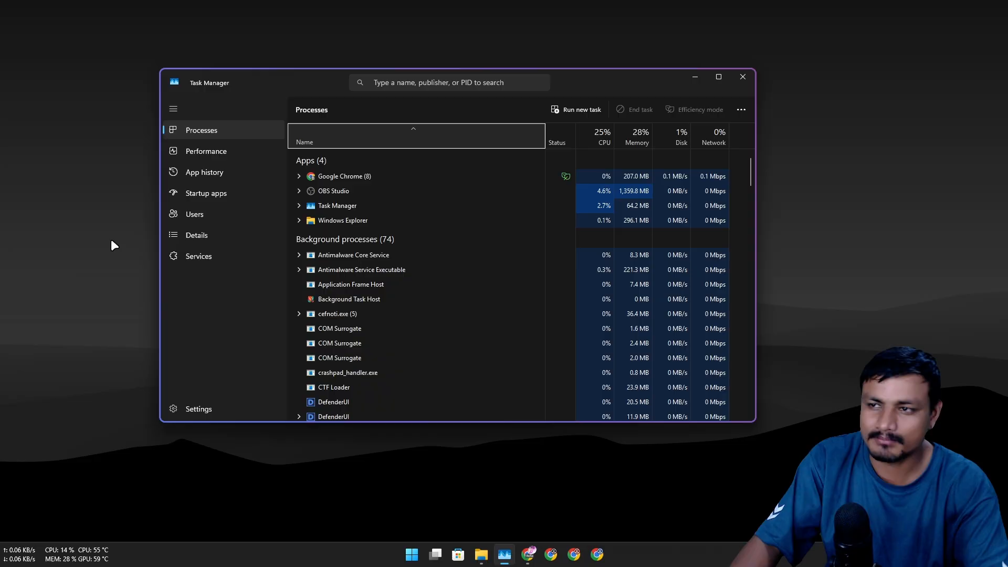
{"action": "mouse_move", "coordinate": [191, 296]}
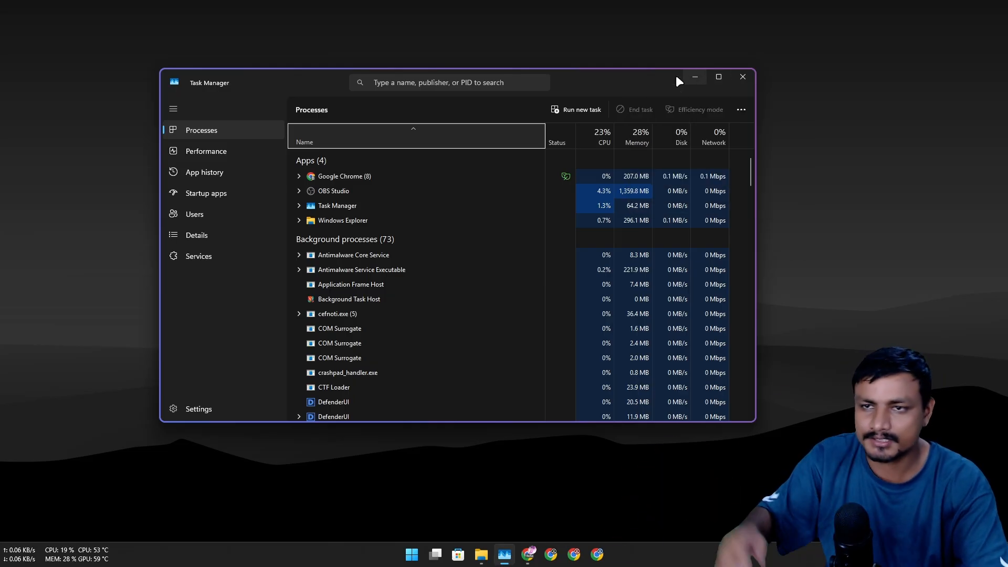
{"action": "left_click", "coordinate": [743, 77]}
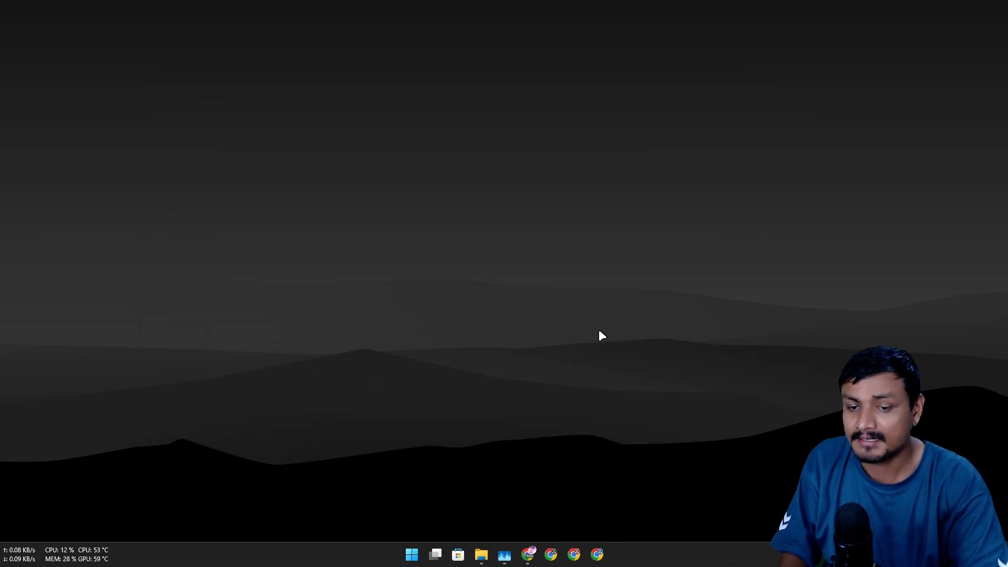
{"action": "mouse_move", "coordinate": [558, 543]}
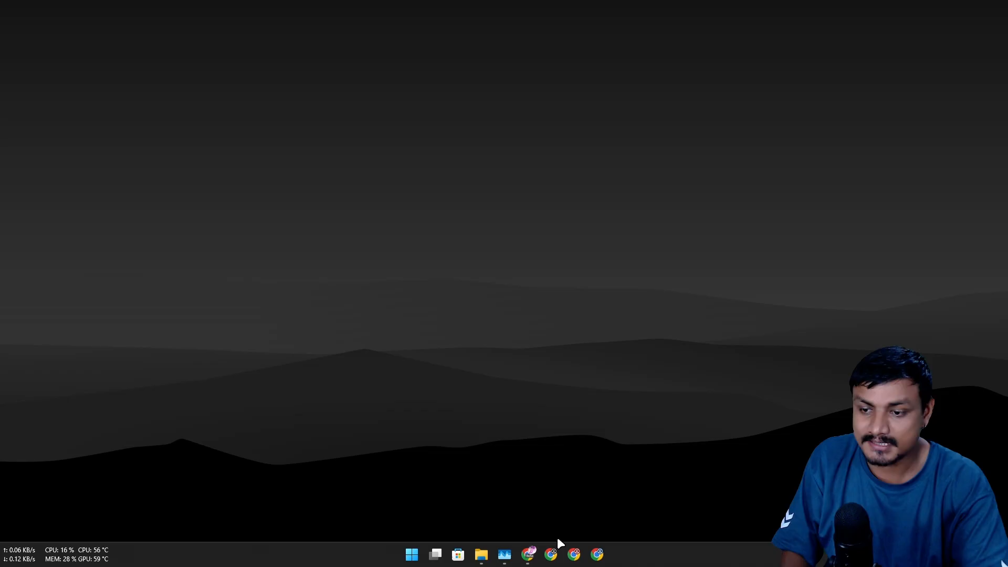
Launch tacky-borders.exe from the v1.1.0 folder and bring up its tray icon options.
{"action": "left_click", "coordinate": [480, 553]}
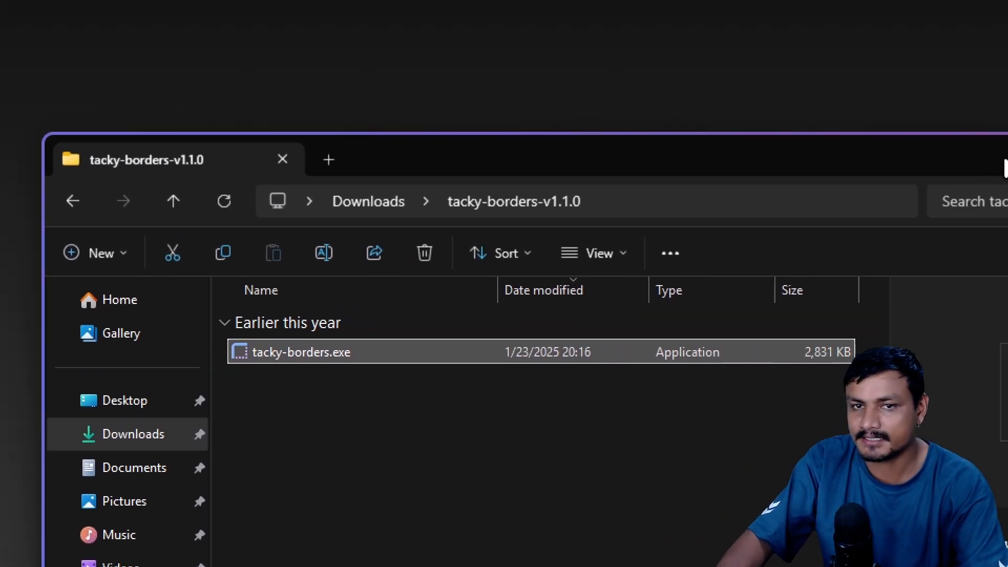
{"action": "left_click", "coordinate": [674, 155]}
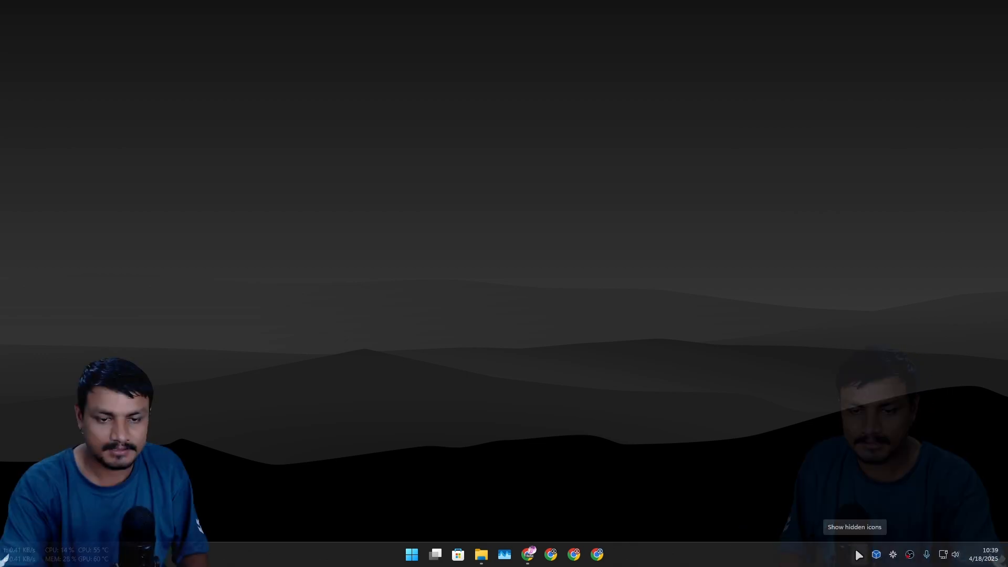
{"action": "left_click", "coordinate": [858, 554]}
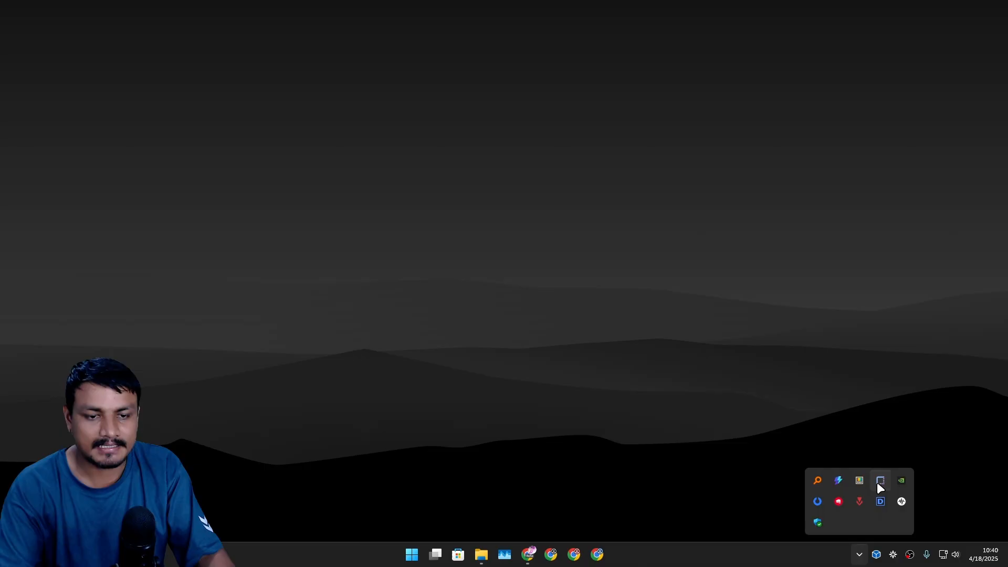
{"action": "right_click", "coordinate": [880, 479]}
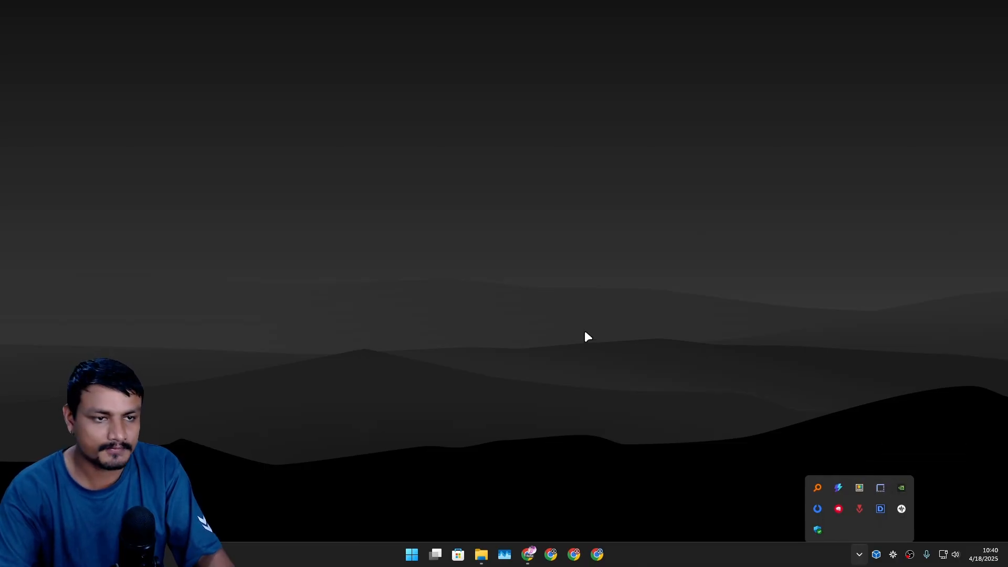
Open config.yaml from the .config\tacky-borders folder for editing in Notepad.
{"action": "left_click", "coordinate": [479, 553]}
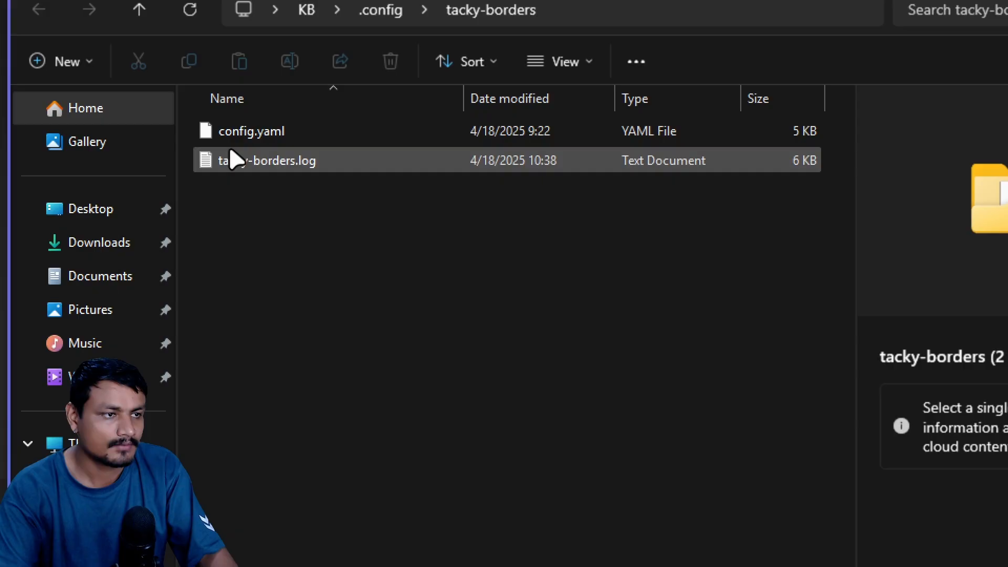
{"action": "left_click", "coordinate": [279, 147]}
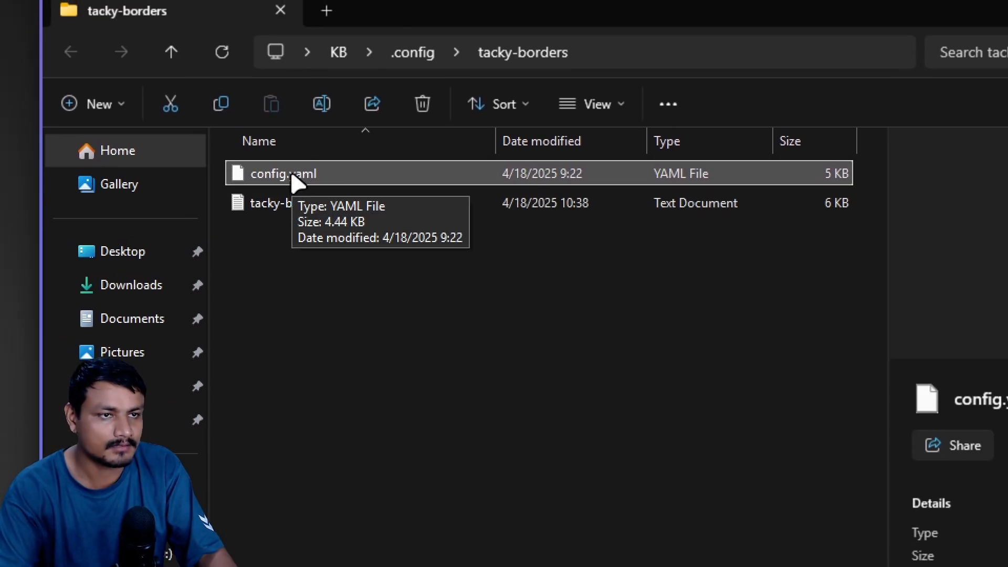
{"action": "right_click", "coordinate": [283, 173]}
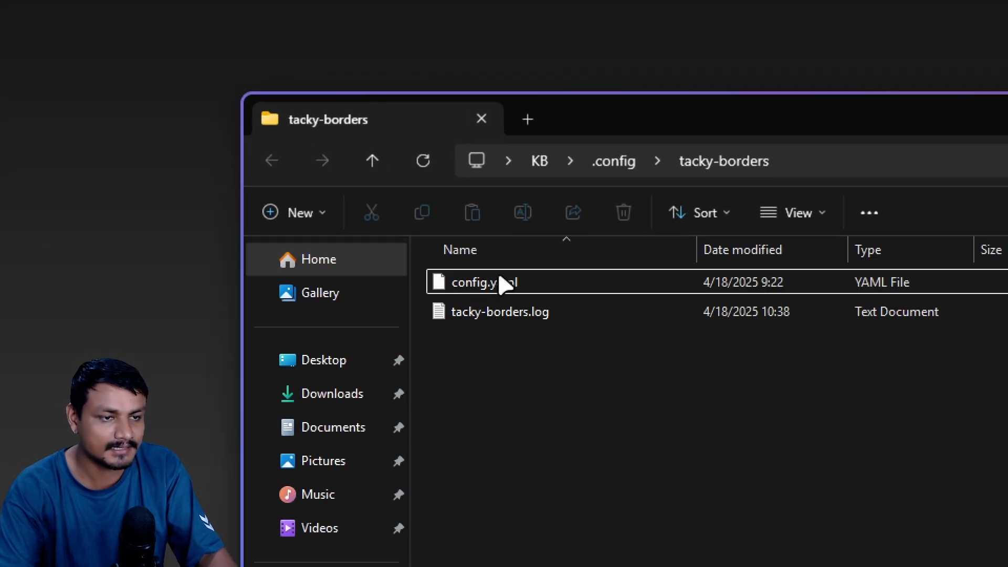
{"action": "right_click", "coordinate": [483, 281]}
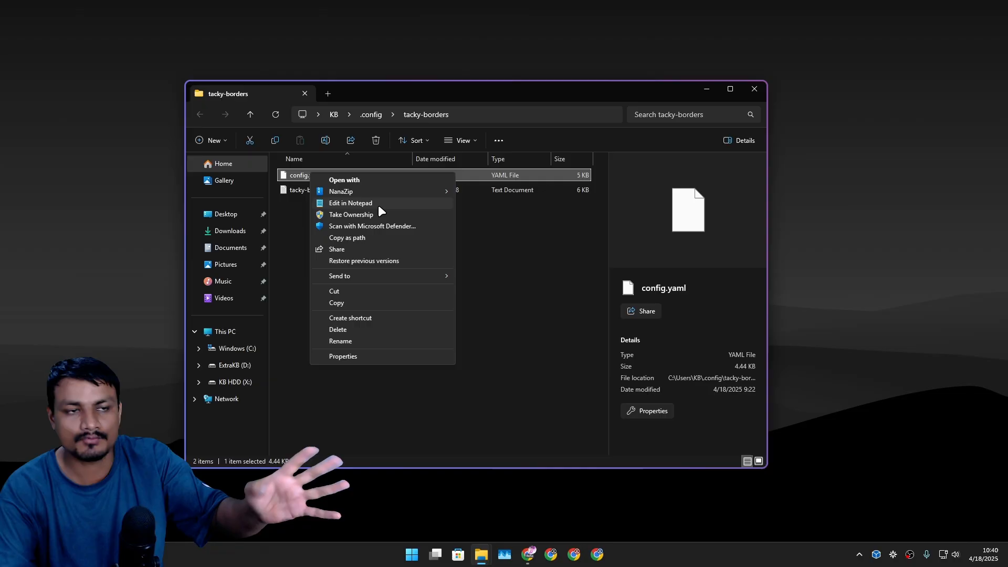
{"action": "left_click", "coordinate": [351, 203]}
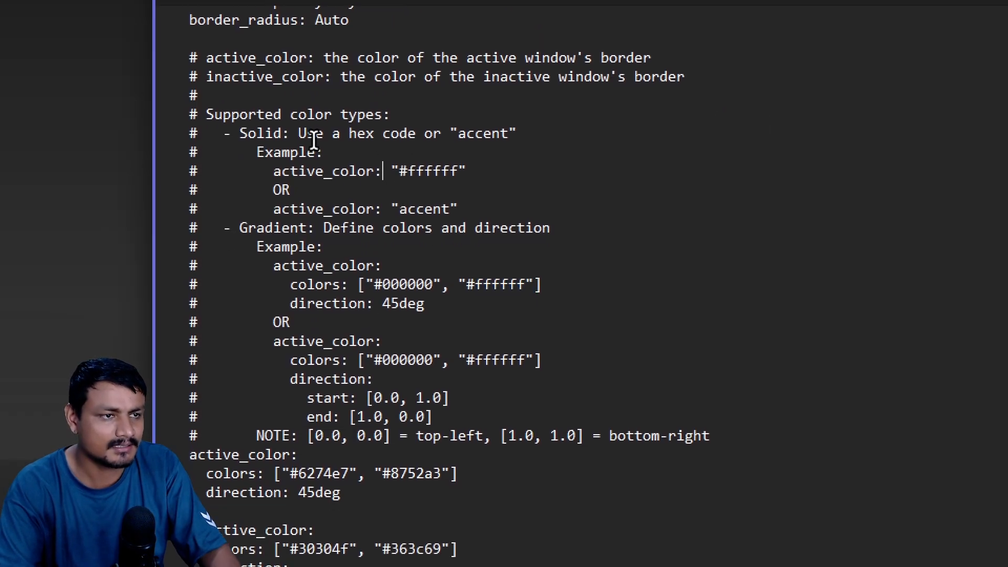
Change the animations enabled value in config.yaml from false to true.
{"action": "scroll", "scroll_direction": "down", "scroll_amount": 3}
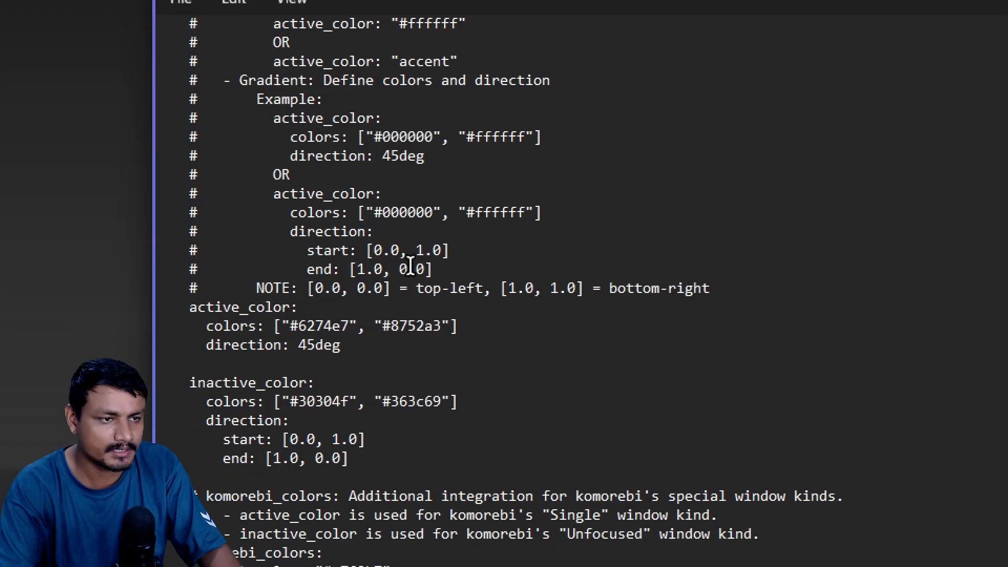
{"action": "scroll", "scroll_direction": "down", "scroll_amount": 3}
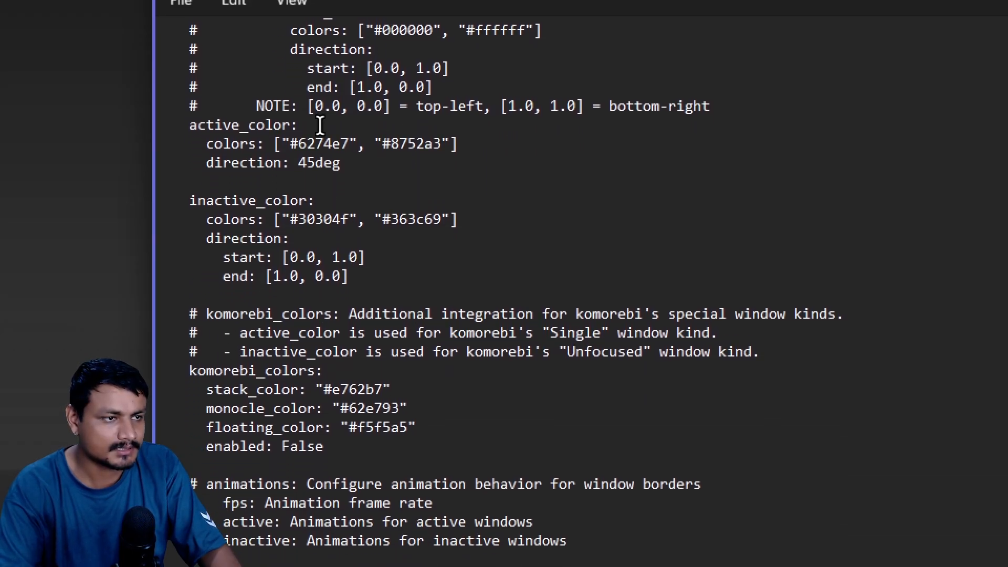
{"action": "double_click", "coordinate": [317, 162]}
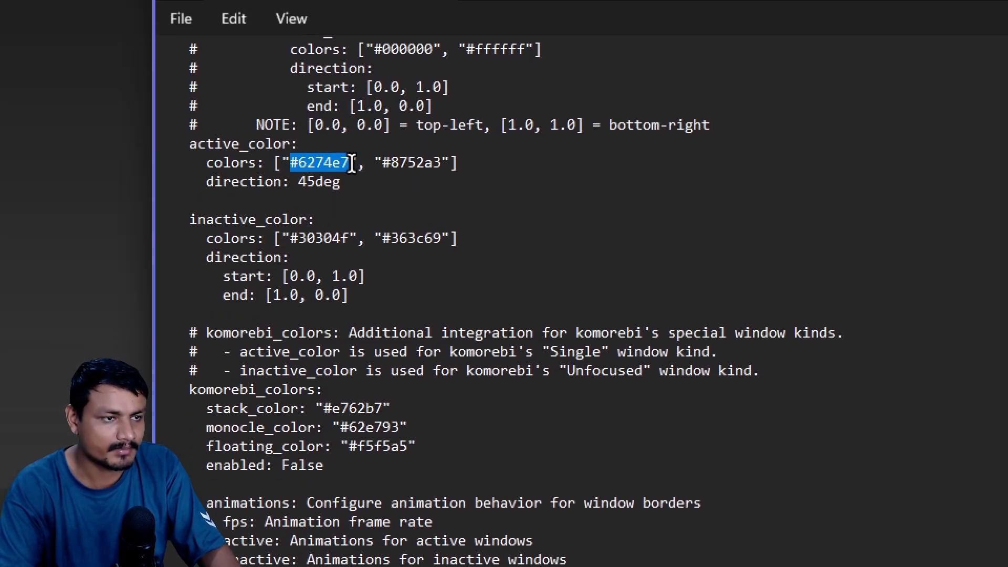
{"action": "scroll", "scroll_direction": "down", "scroll_amount": 3}
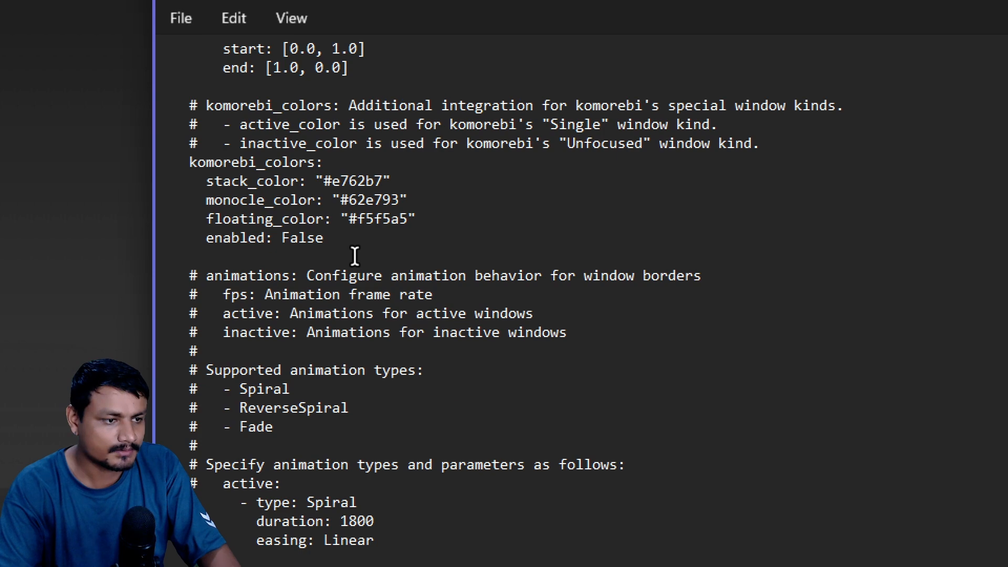
{"action": "scroll", "scroll_direction": "down", "scroll_amount": 3}
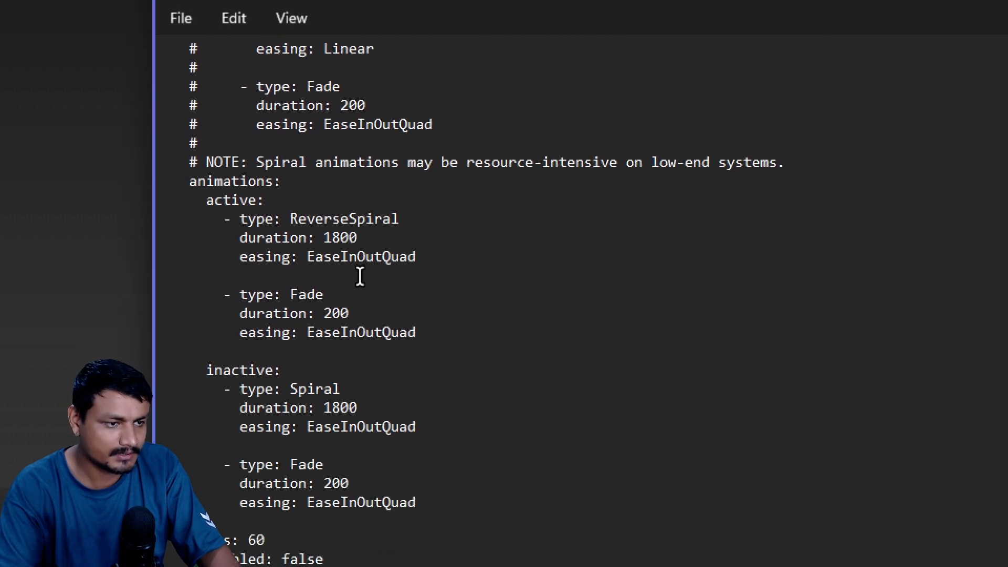
{"action": "scroll", "scroll_direction": "down", "scroll_amount": 3}
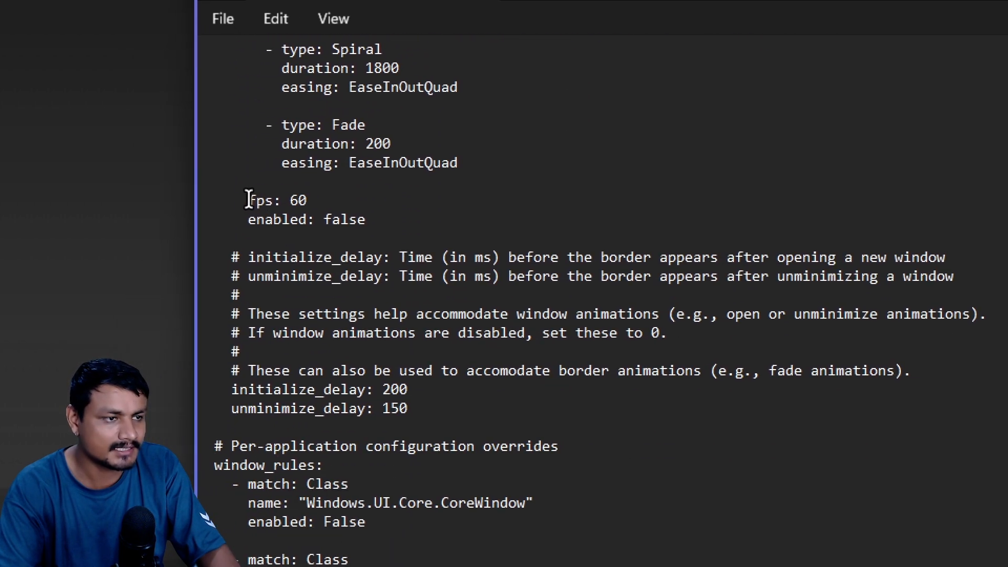
{"action": "double_click", "coordinate": [362, 219]}
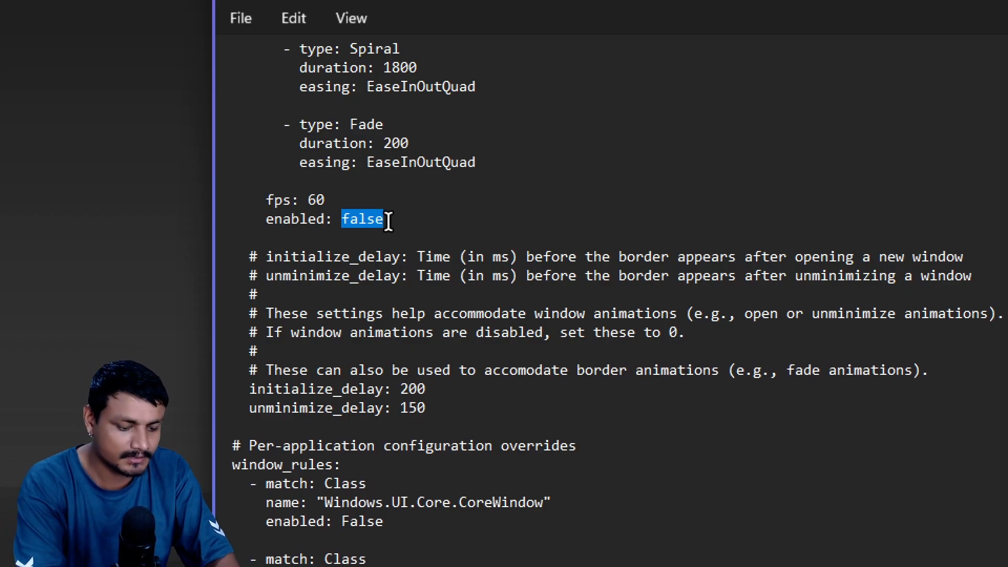
{"action": "key", "text": "Delete"}
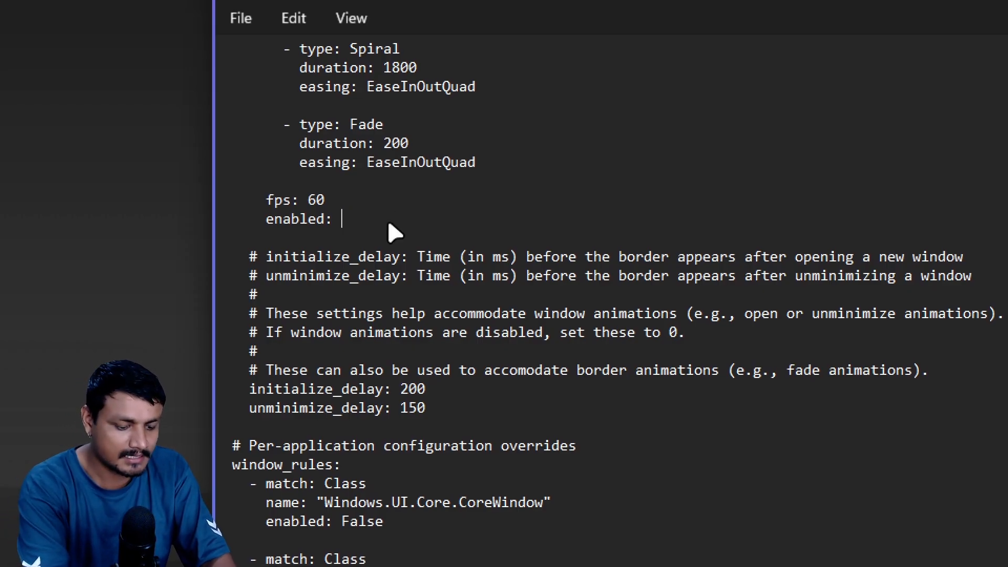
{"action": "type", "text": "true"}
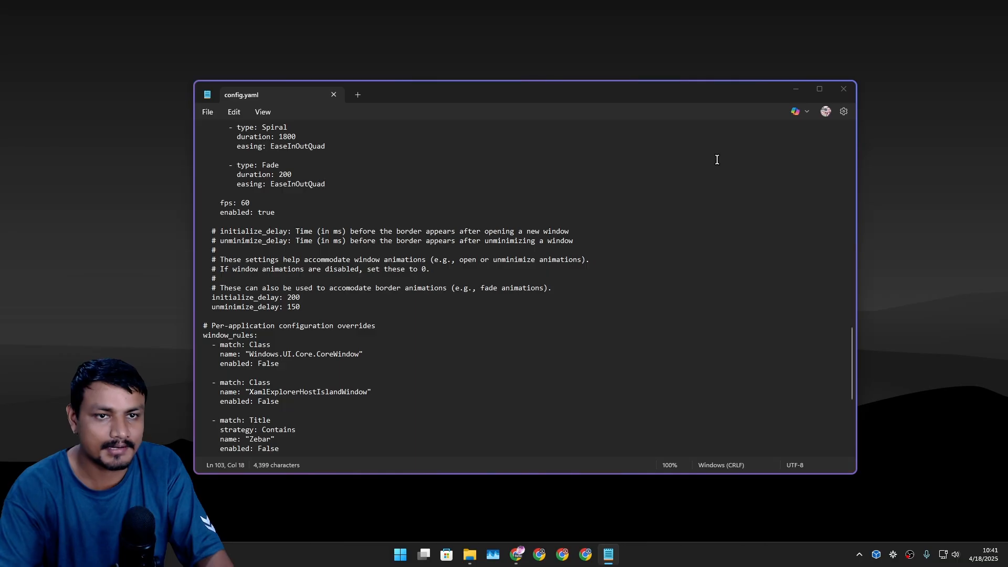
Set the animation fps value to 1 and save config.yaml.
{"action": "double_click", "coordinate": [245, 203]}
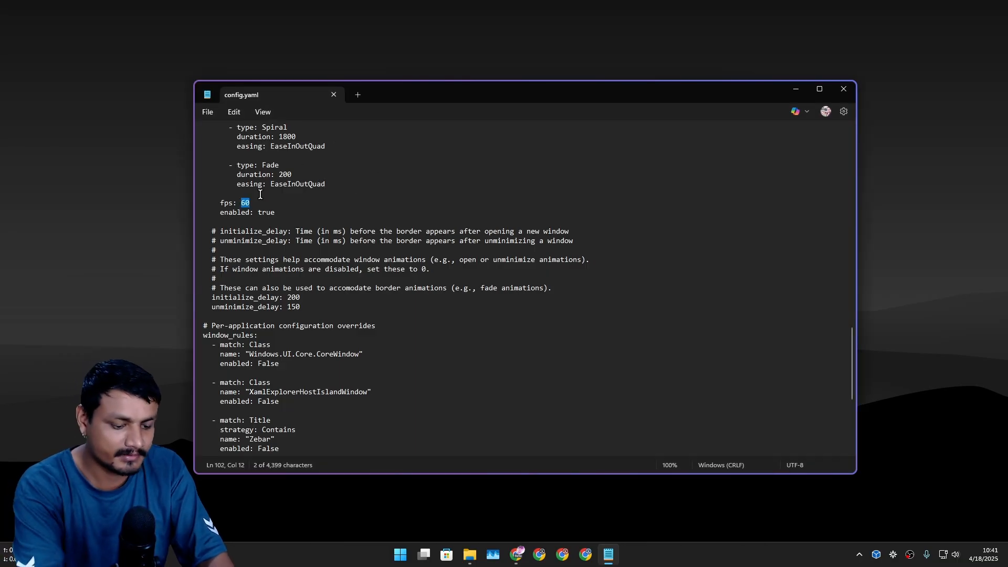
{"action": "type", "text": "1"}
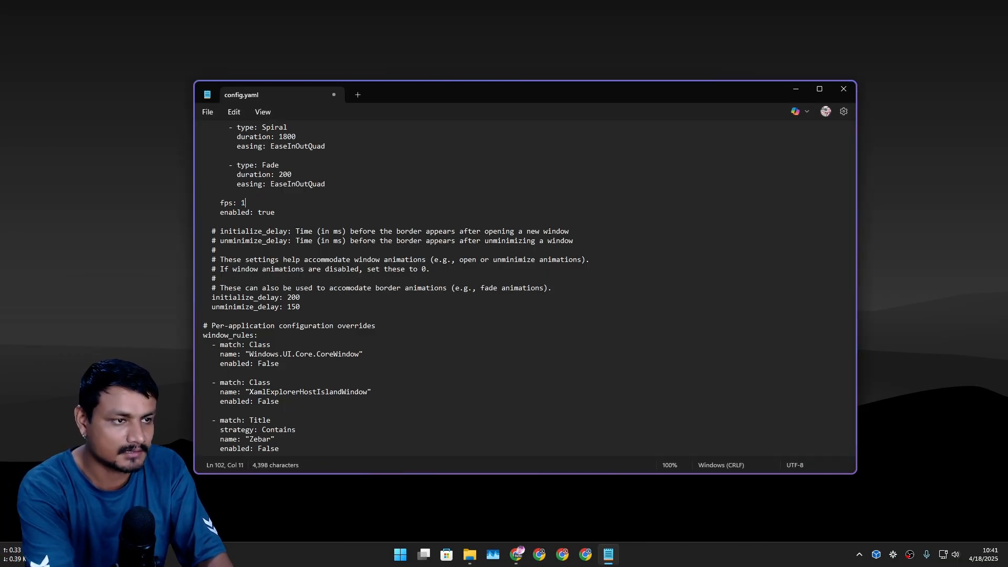
{"action": "left_click", "coordinate": [207, 111]}
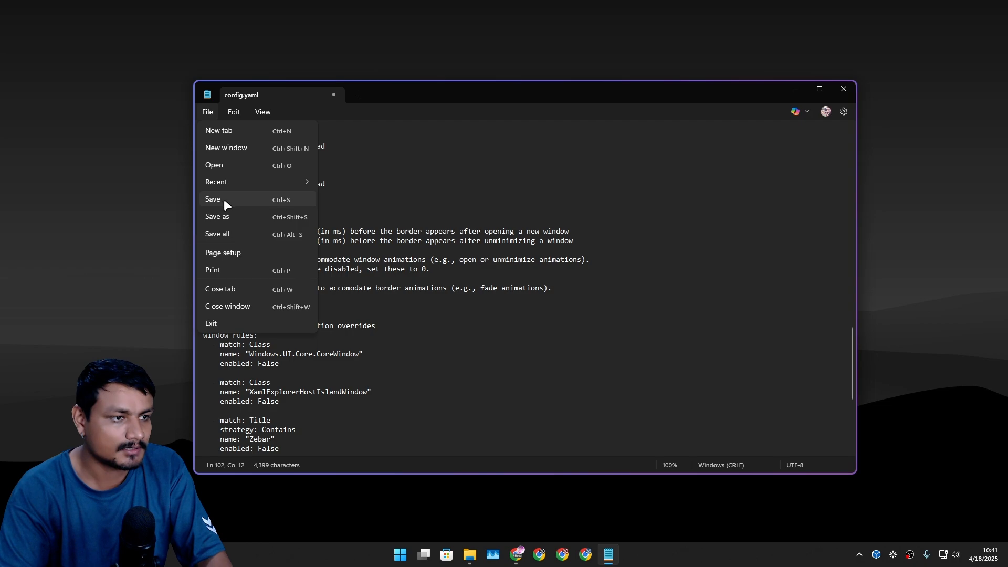
{"action": "left_click", "coordinate": [212, 198]}
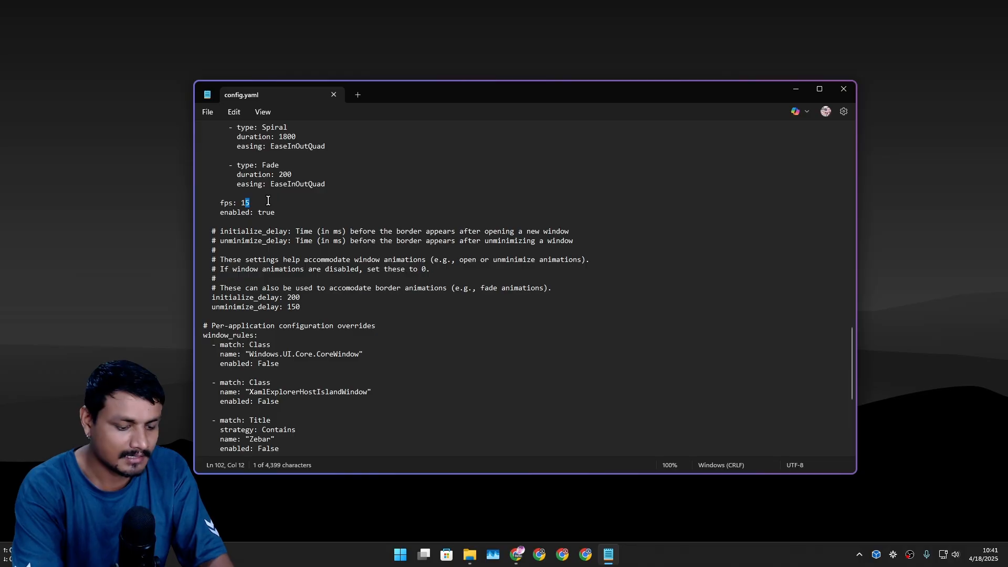
Edit the fps value again, ending with 60 retyped.
{"action": "key", "text": "Backspace"}
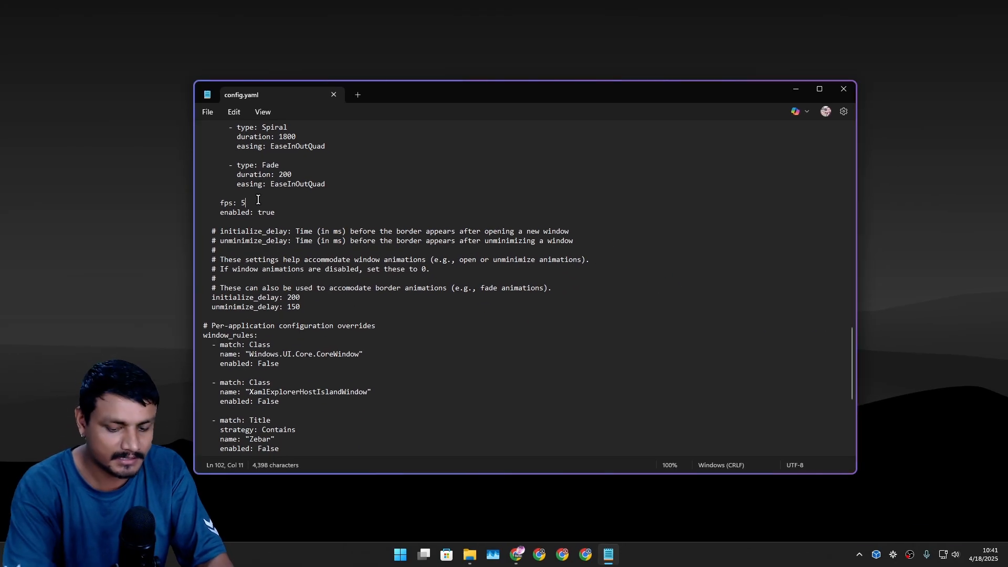
{"action": "type", "text": "0"}
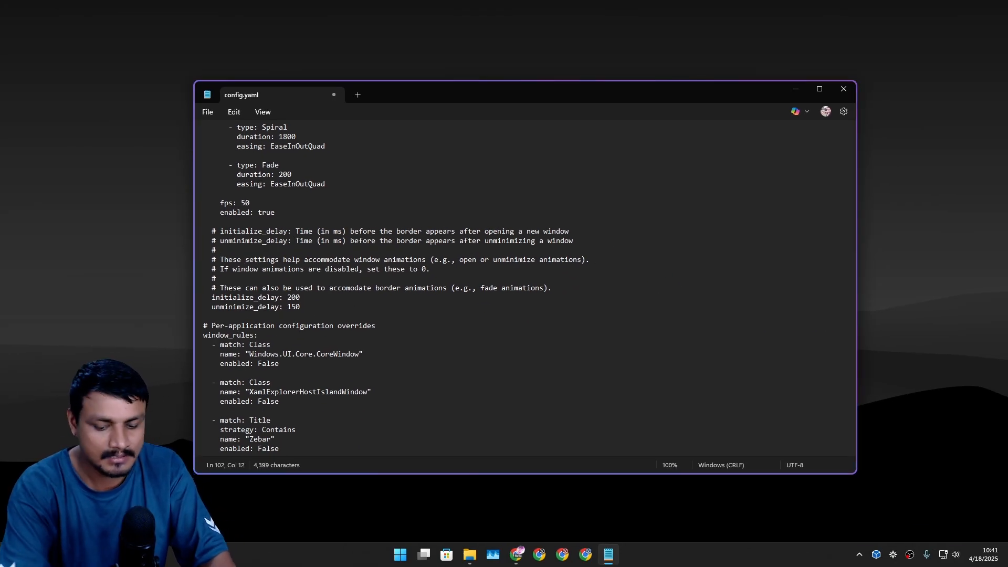
{"action": "type", "text": "60"}
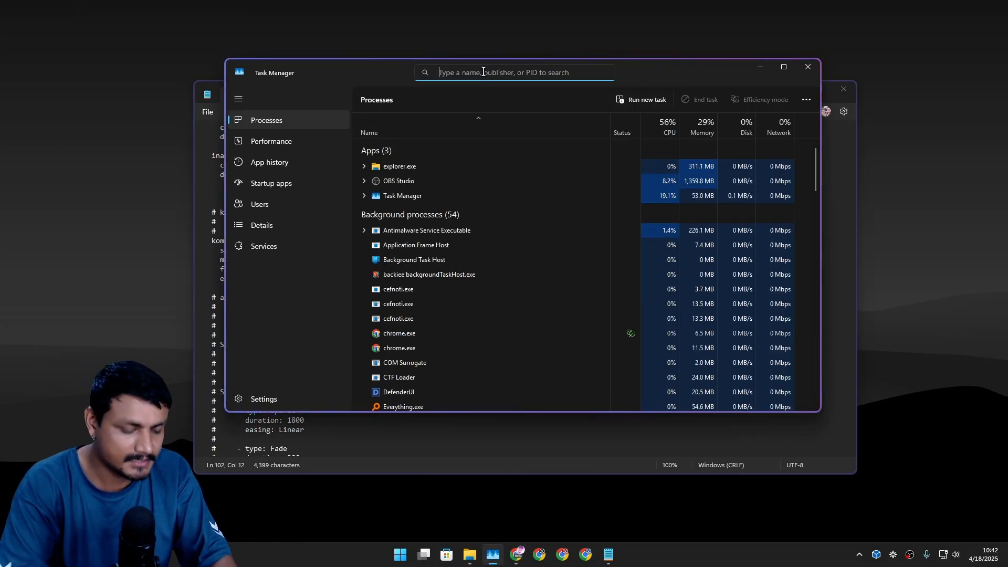
Filter Task Manager processes by 'tack' and select the running tacky-borders process.
{"action": "type", "text": "tack"}
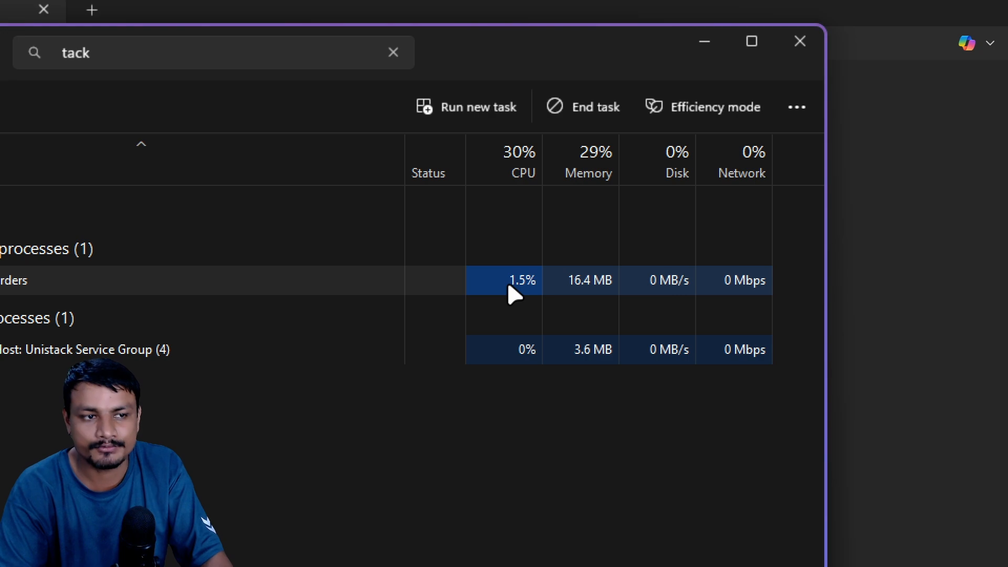
{"action": "left_click", "coordinate": [751, 41]}
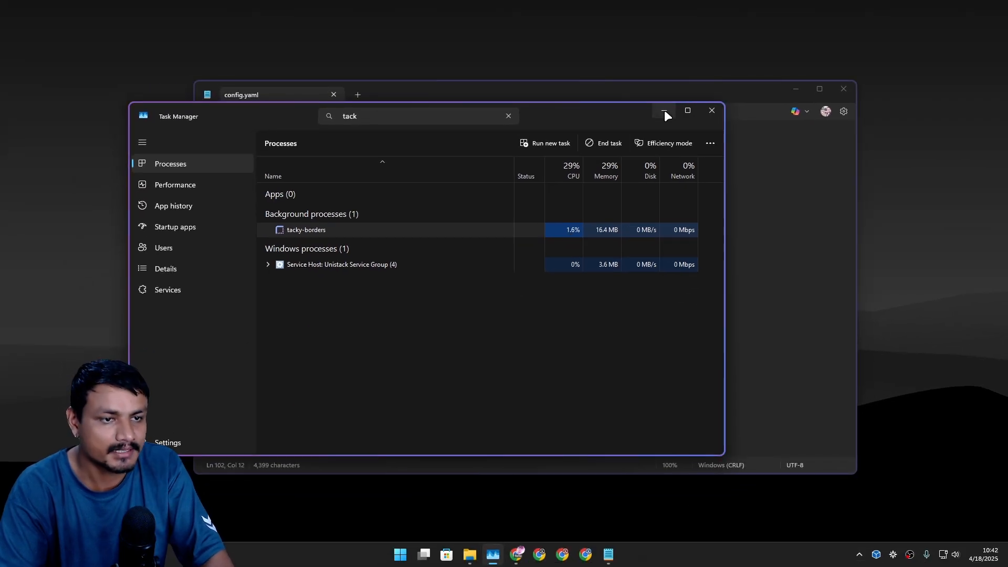
{"action": "mouse_move", "coordinate": [665, 110]}
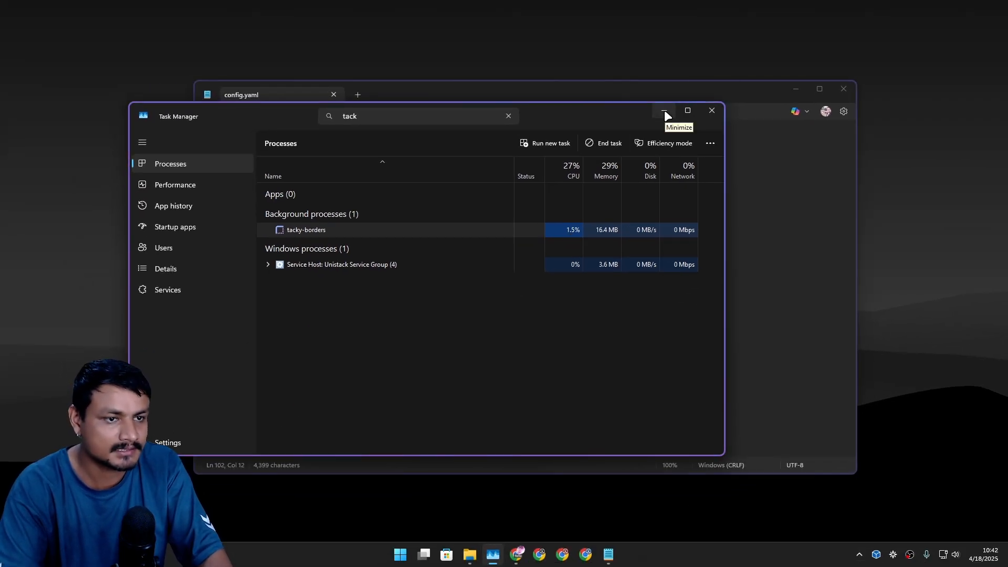
Set animations back to enabled: false in config.yaml and save the file.
{"action": "left_click", "coordinate": [664, 110]}
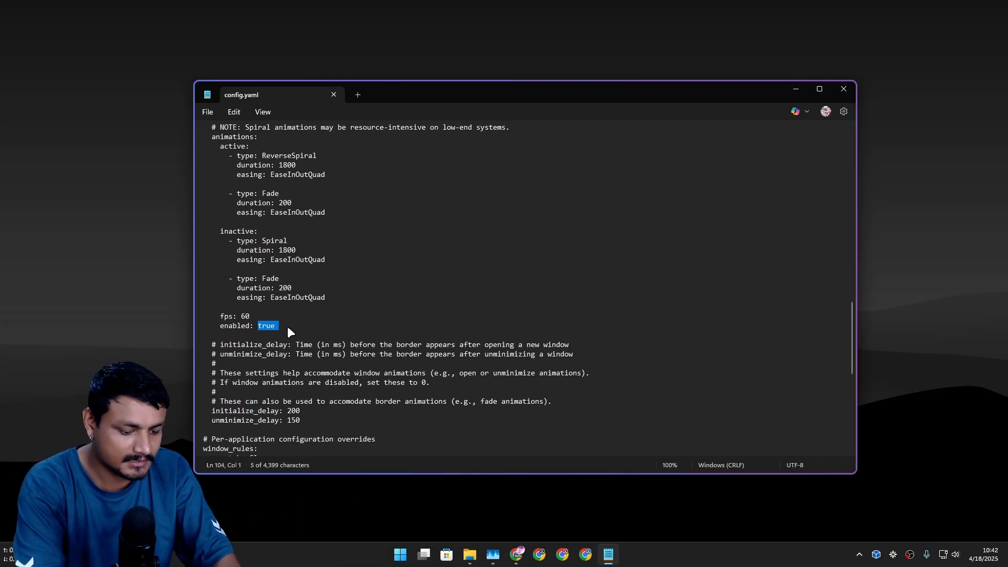
{"action": "type", "text": "false"}
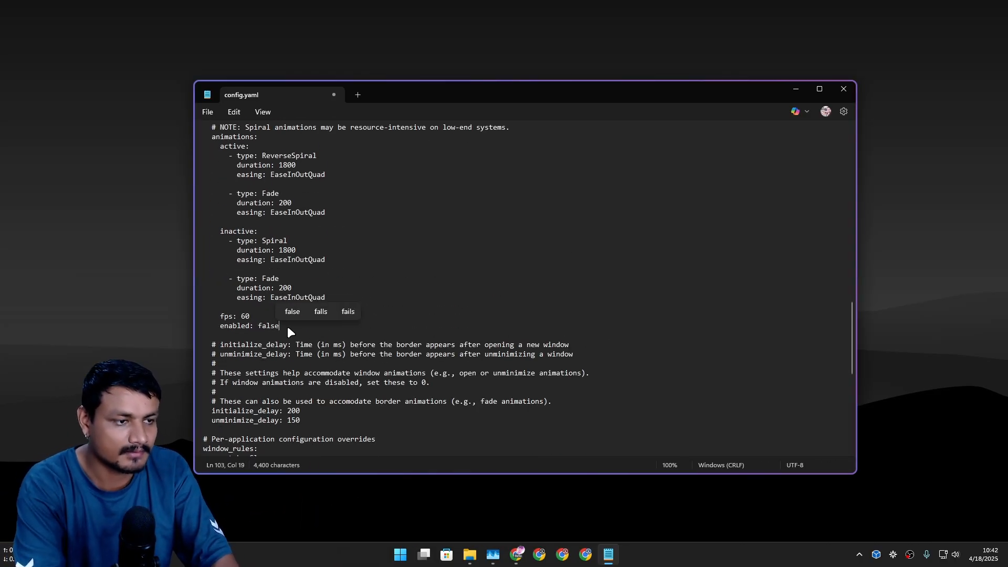
{"action": "left_click", "coordinate": [207, 111]}
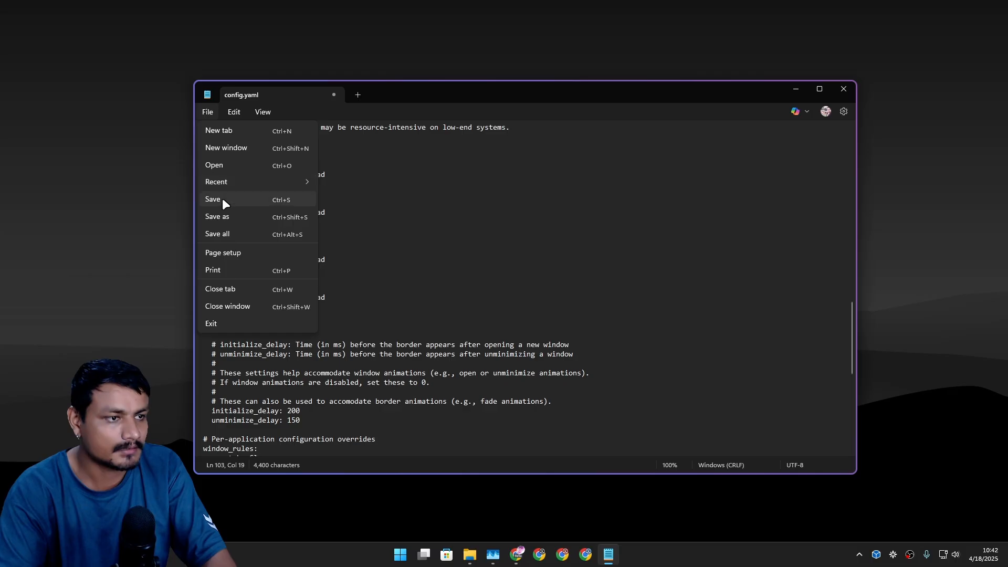
{"action": "left_click", "coordinate": [212, 200]}
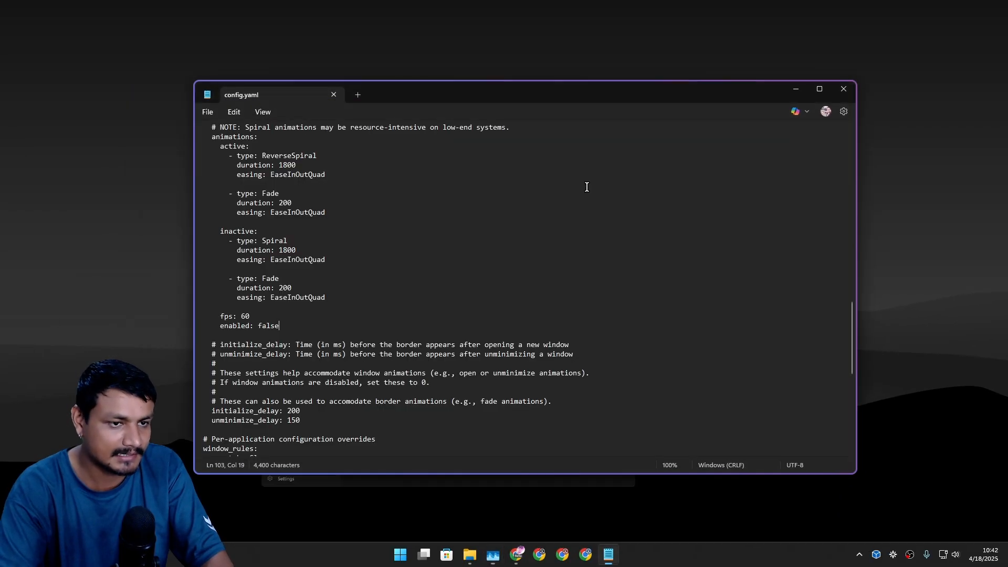
Replace the first active gradient colour #6274e7 with #62e762.
{"action": "scroll", "scroll_direction": "up", "scroll_amount": 3}
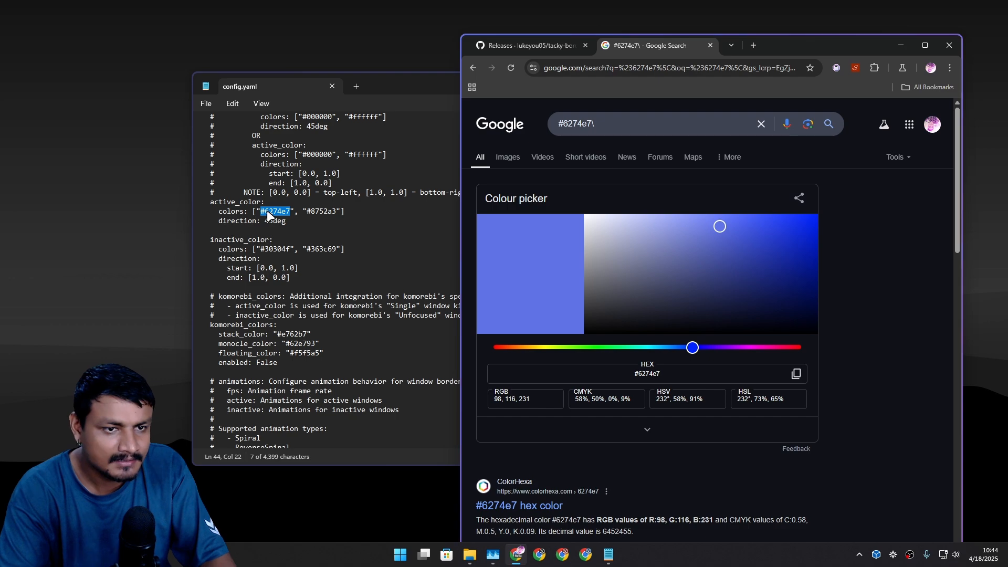
{"action": "mouse_move", "coordinate": [470, 210]}
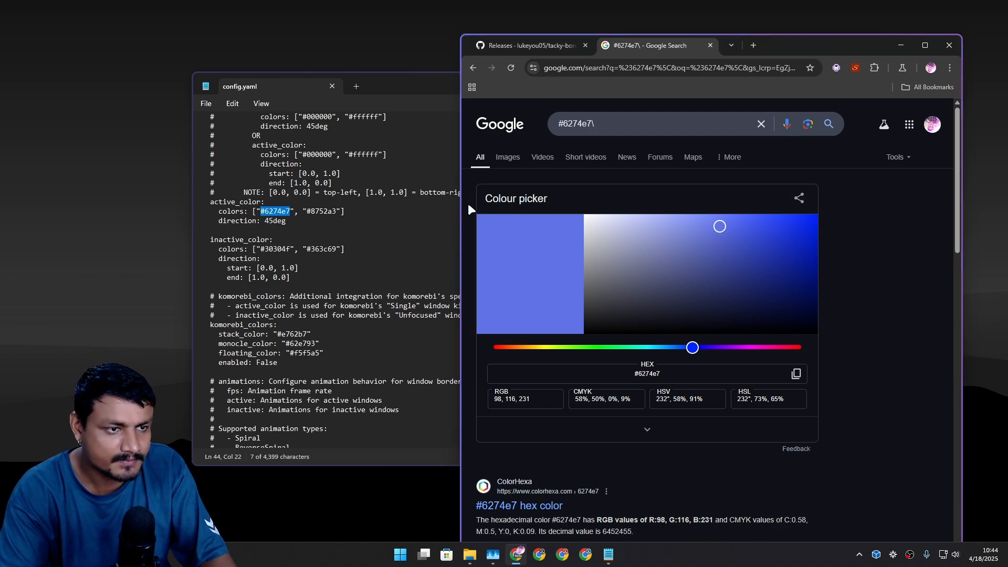
{"action": "mouse_move", "coordinate": [680, 348]}
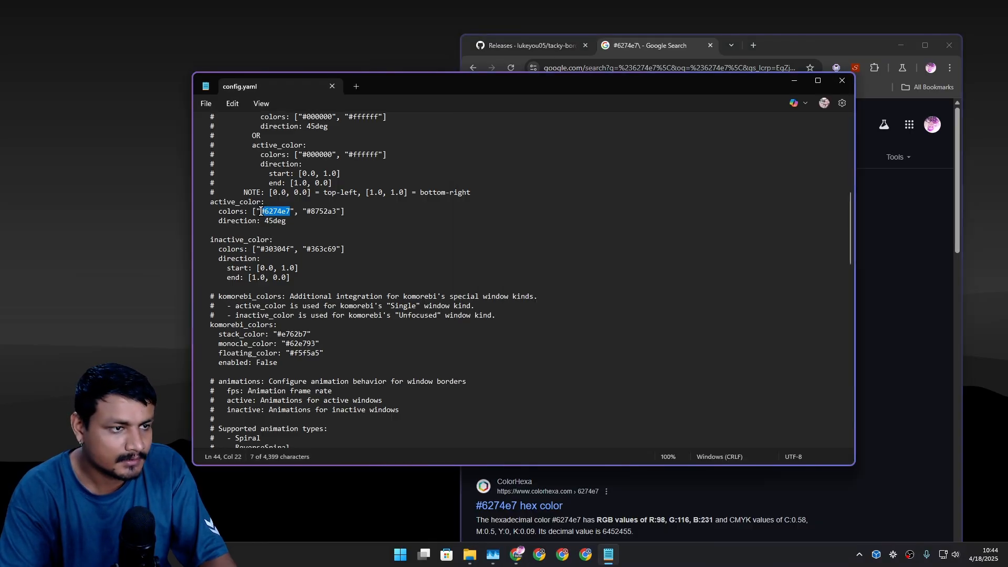
{"action": "type", "text": "62e762"}
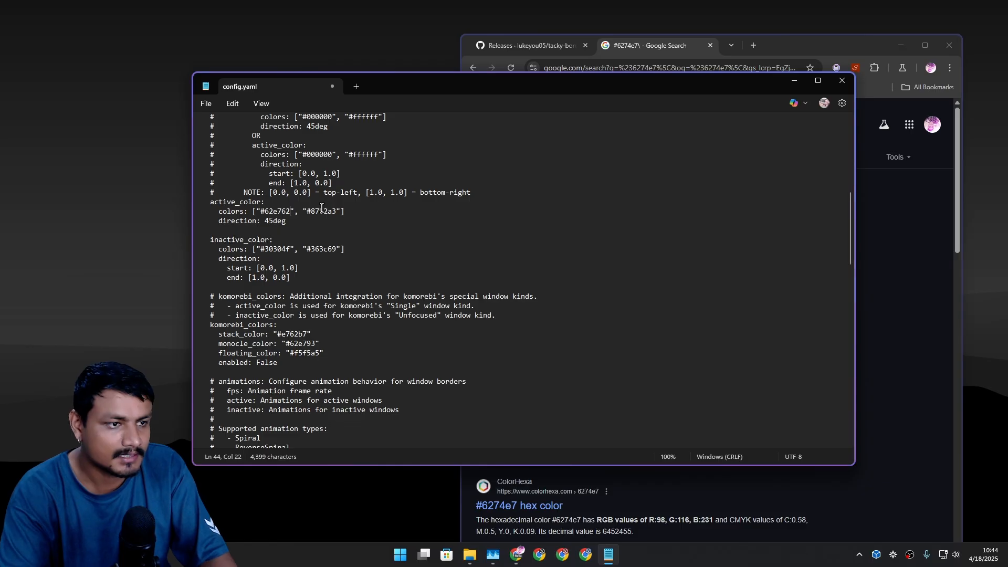
{"action": "right_click", "coordinate": [321, 211]}
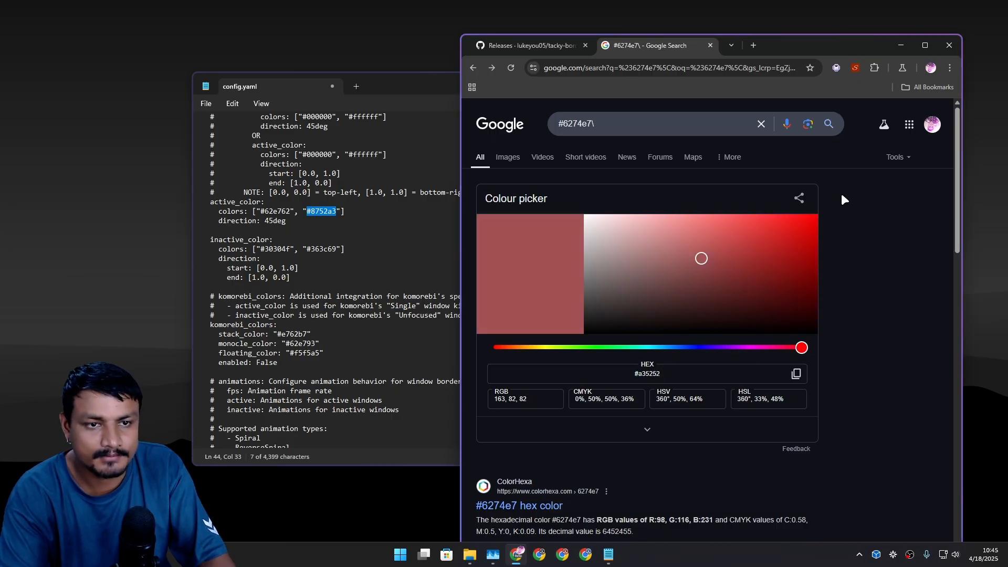
Copy a bright red #f50a0a from the browser colour picker and select the second gradient value #8752a3.
{"action": "left_click", "coordinate": [809, 220]}
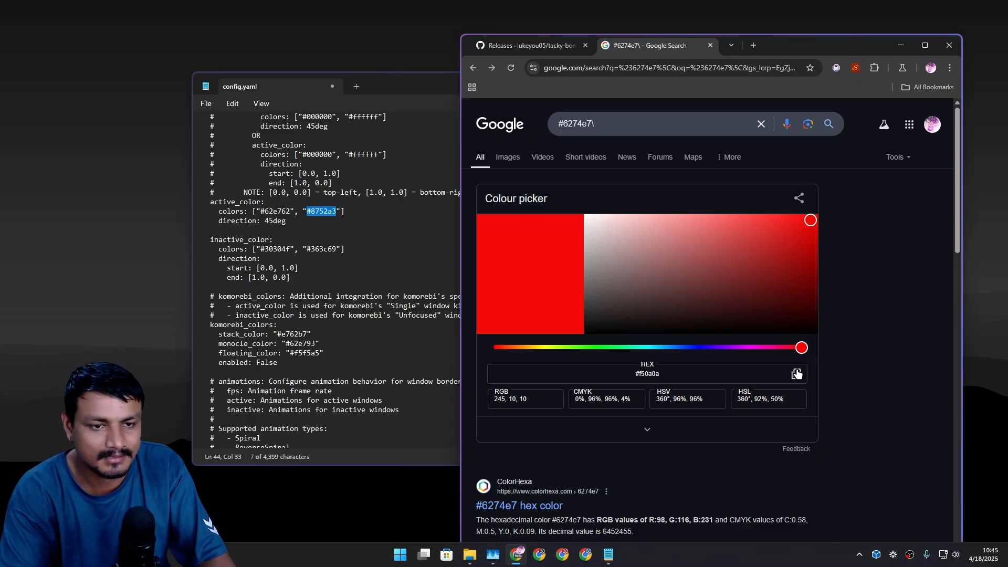
{"action": "left_click", "coordinate": [309, 212]}
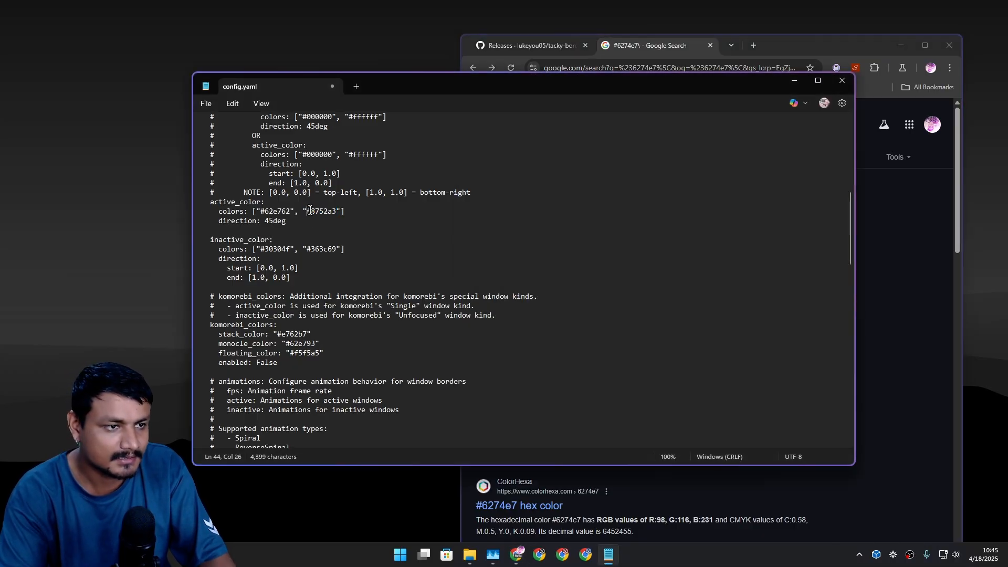
{"action": "double_click", "coordinate": [324, 211]}
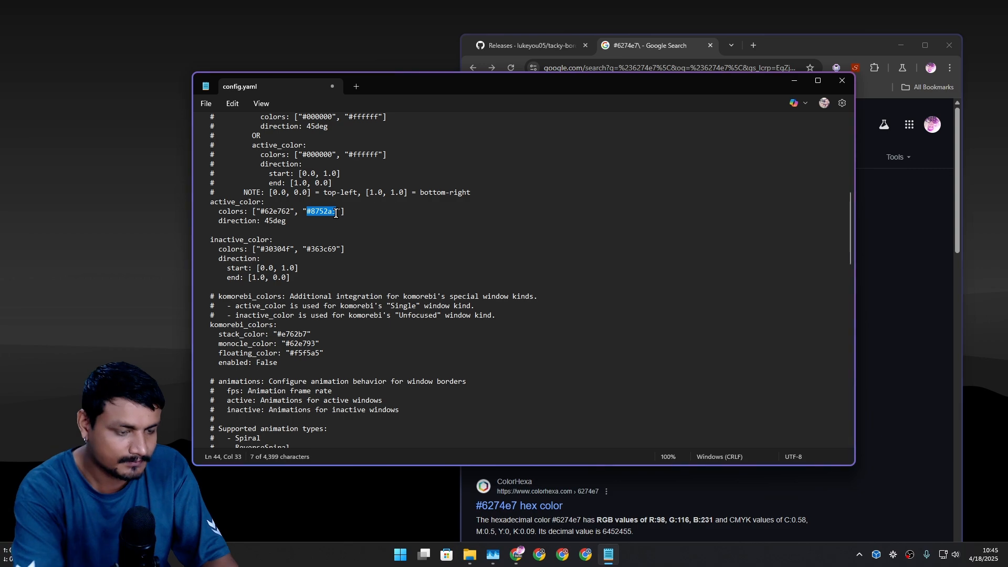
Extend the active gradient with #0a4cf5 and #f5e90a alongside #62e762 and #f50a0a at 45deg, then save.
{"action": "left_click", "coordinate": [206, 104]}
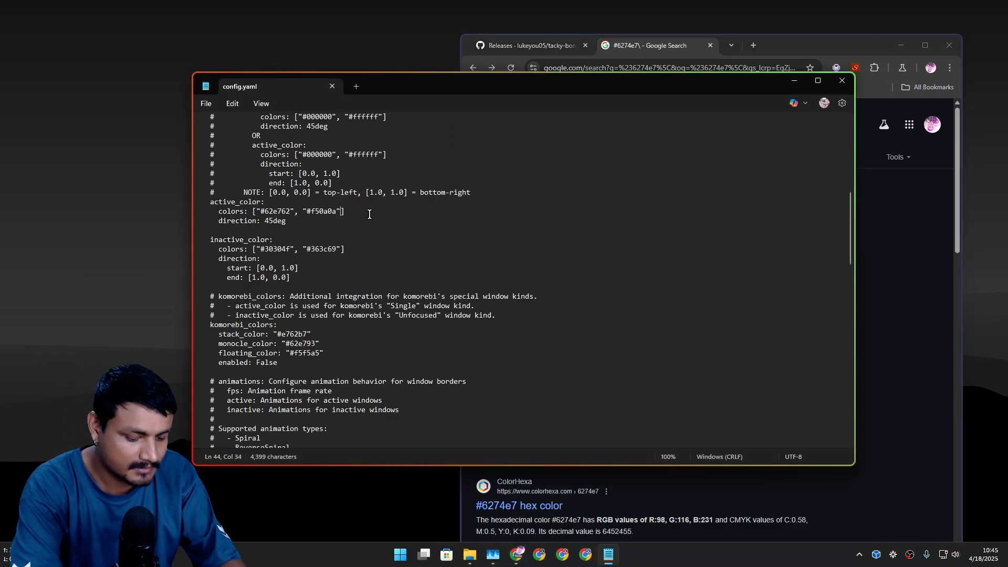
{"action": "type", "text": ", \"#0a4cf5\""}
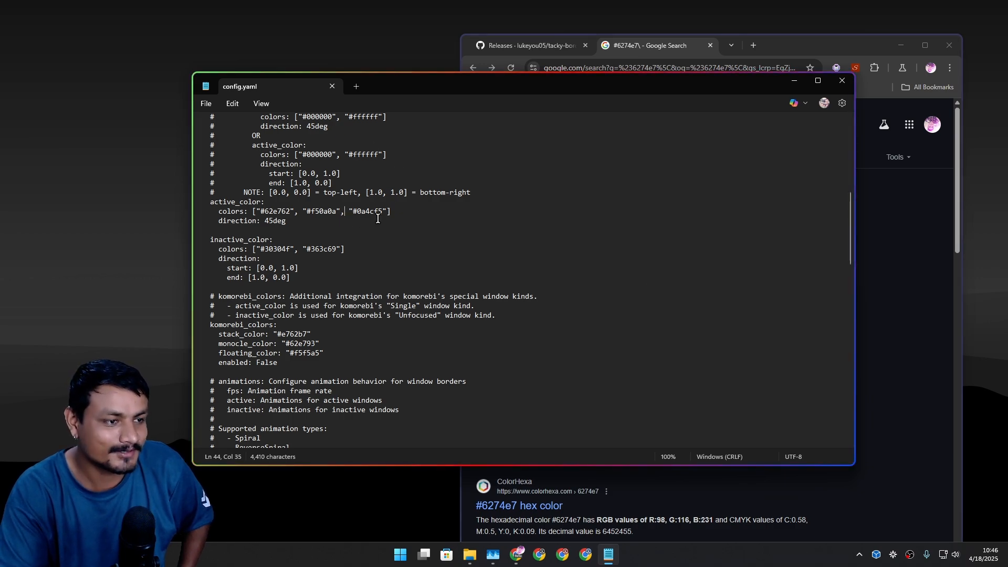
{"action": "left_click", "coordinate": [649, 45]}
{"action": "type", "text": ", \"#f5e90a\""}
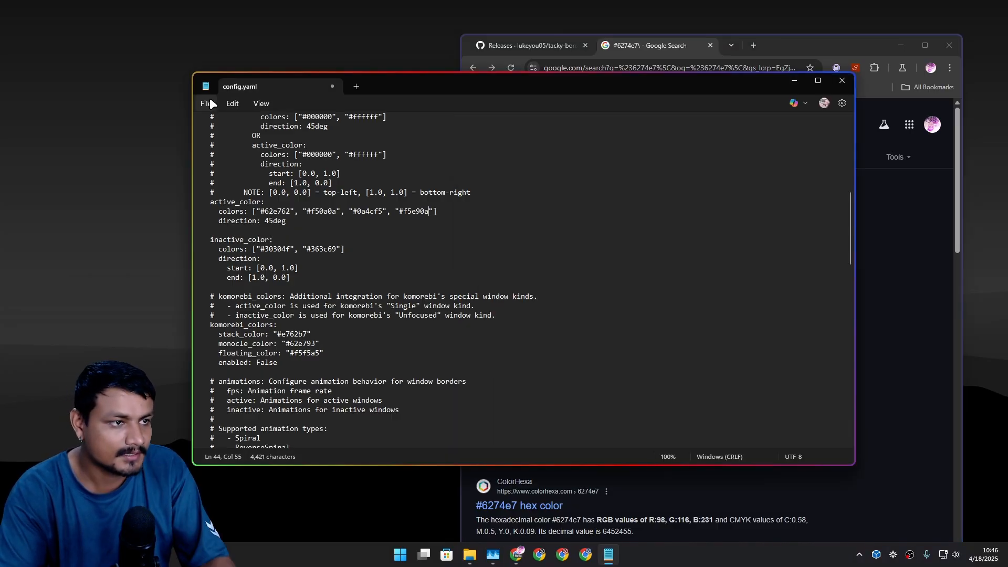
{"action": "left_click", "coordinate": [206, 103]}
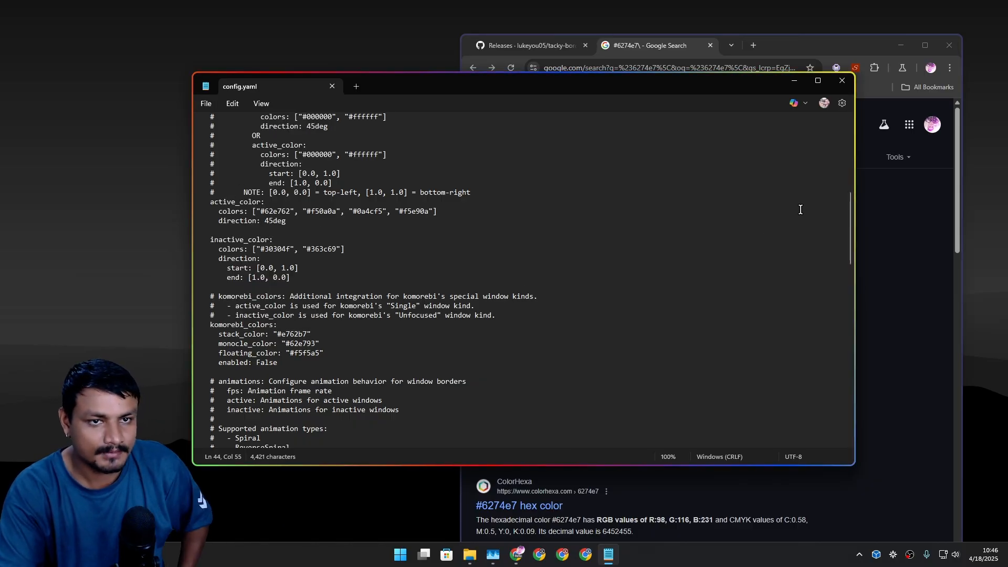
{"action": "mouse_move", "coordinate": [276, 202]}
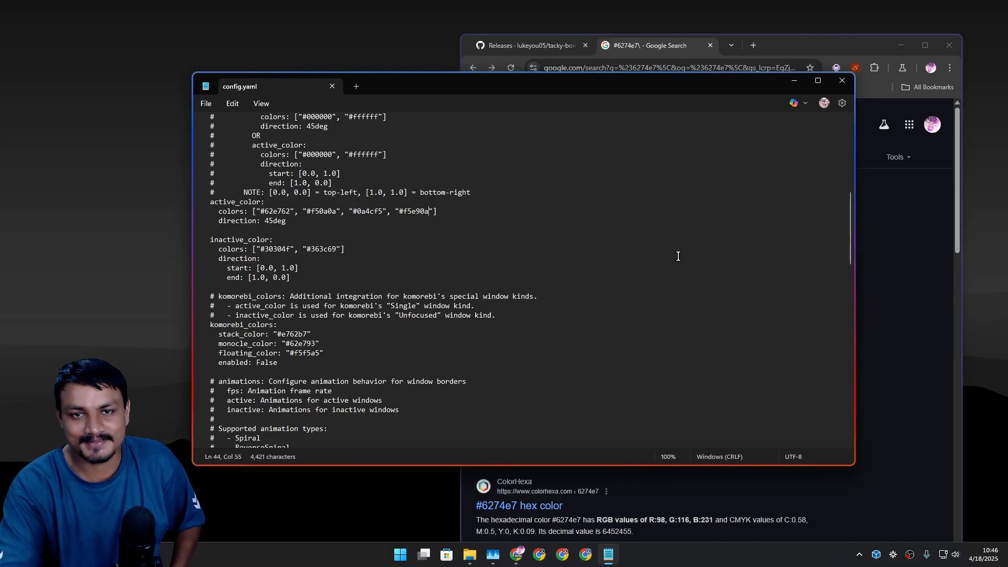
Try animation fps values 10, 144 and 120 in the animations section.
{"action": "scroll", "scroll_direction": "down", "scroll_amount": 3}
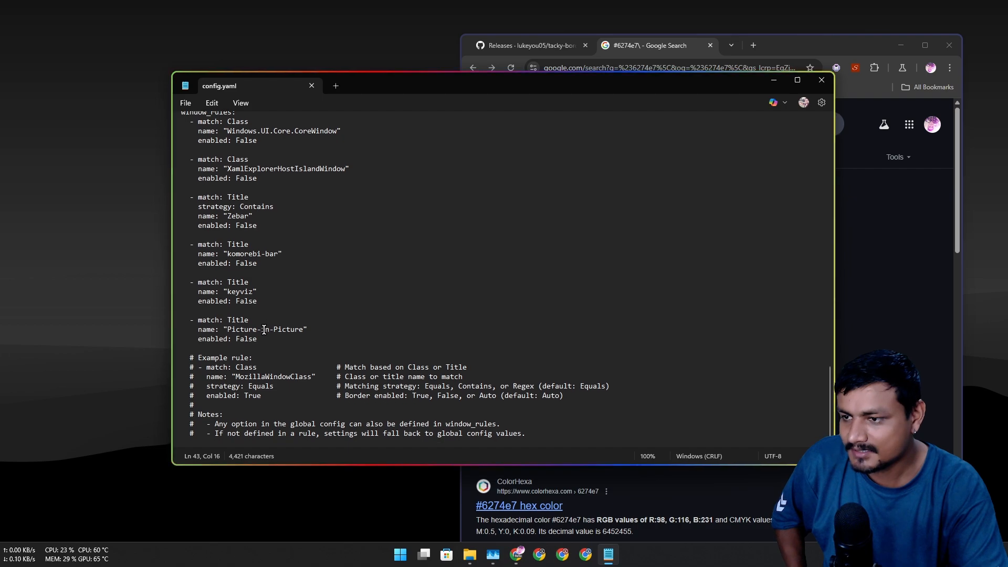
{"action": "scroll", "scroll_direction": "up", "scroll_amount": 3}
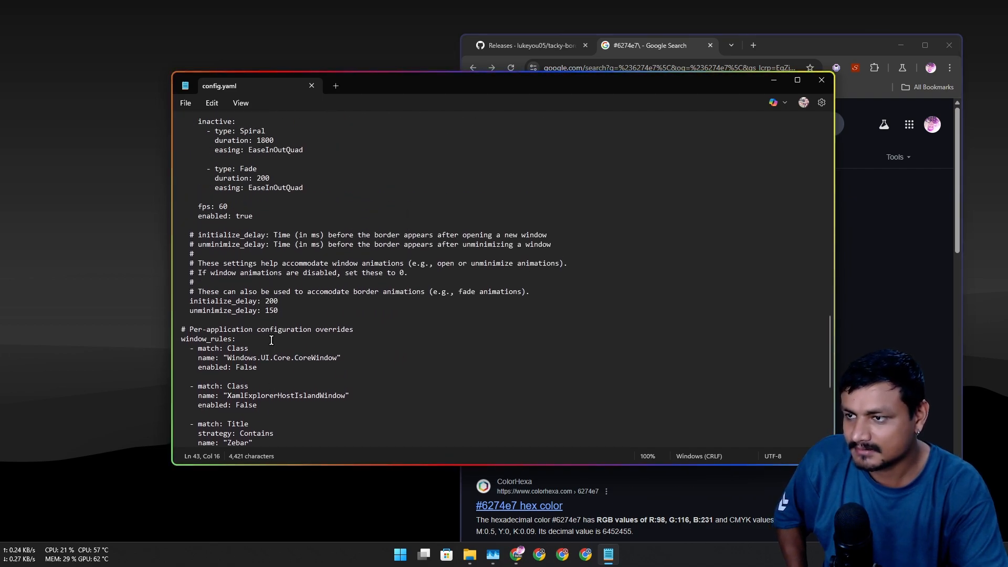
{"action": "double_click", "coordinate": [223, 206]}
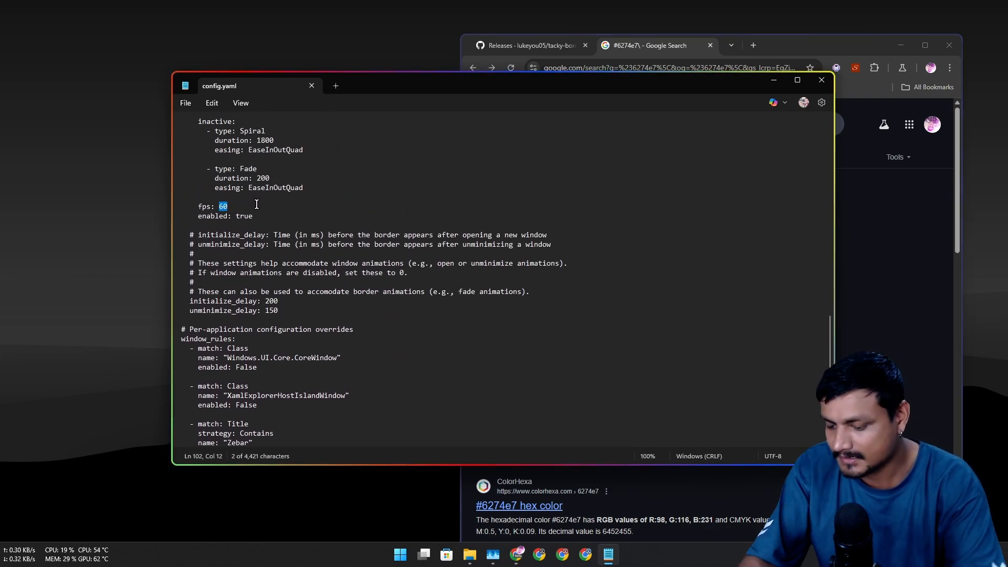
{"action": "type", "text": "10"}
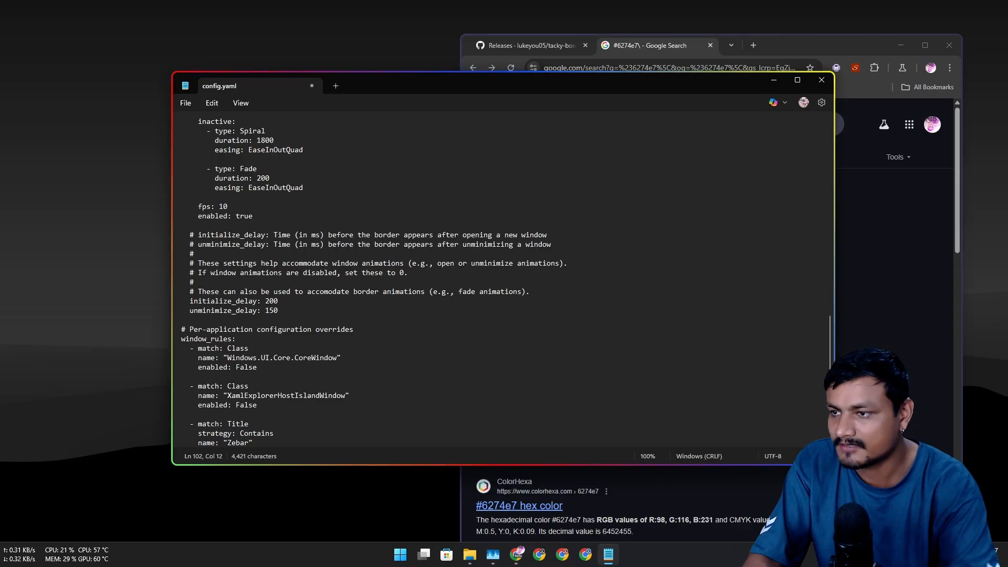
{"action": "left_click", "coordinate": [186, 103]}
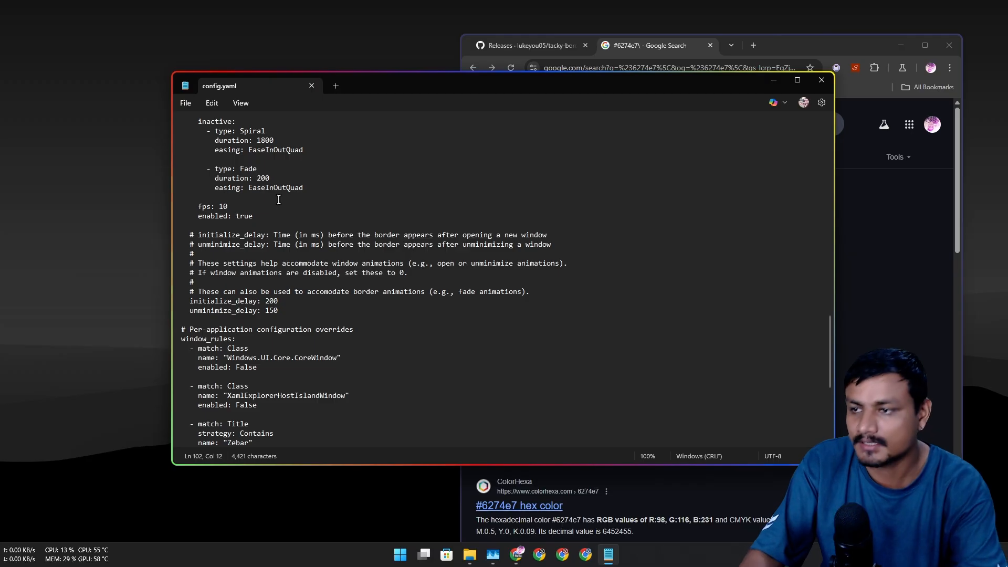
{"action": "double_click", "coordinate": [223, 207]}
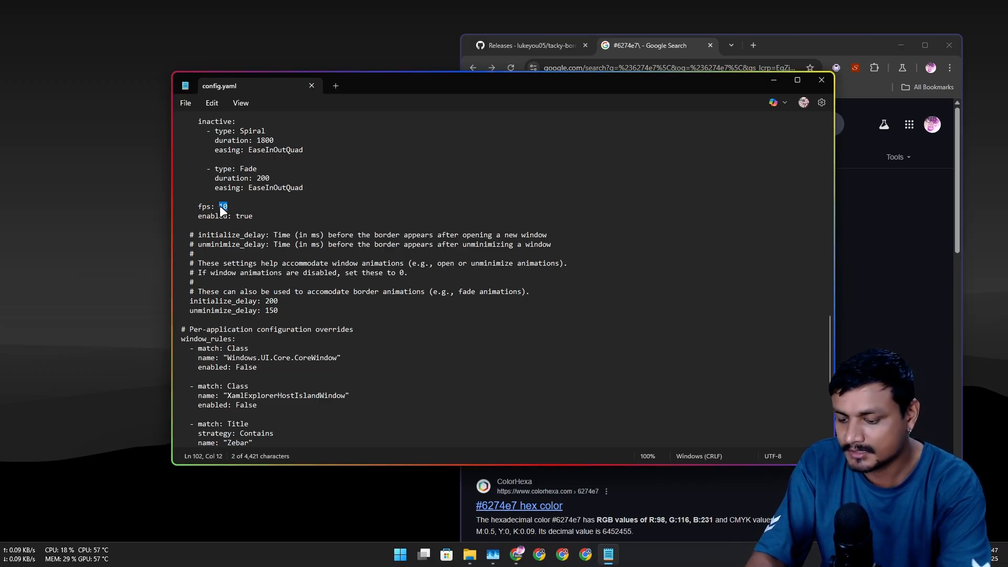
{"action": "type", "text": "144"}
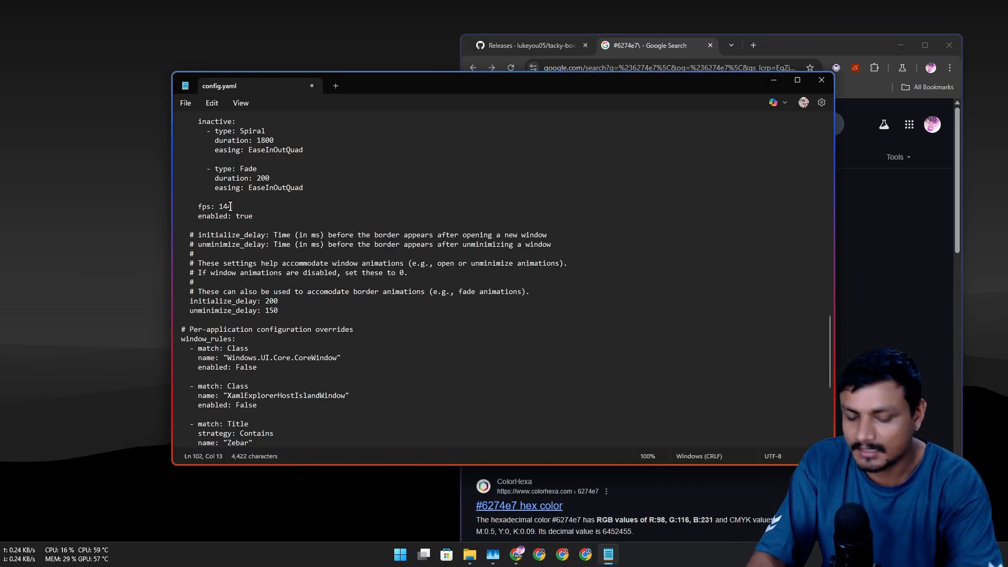
{"action": "type", "text": "120"}
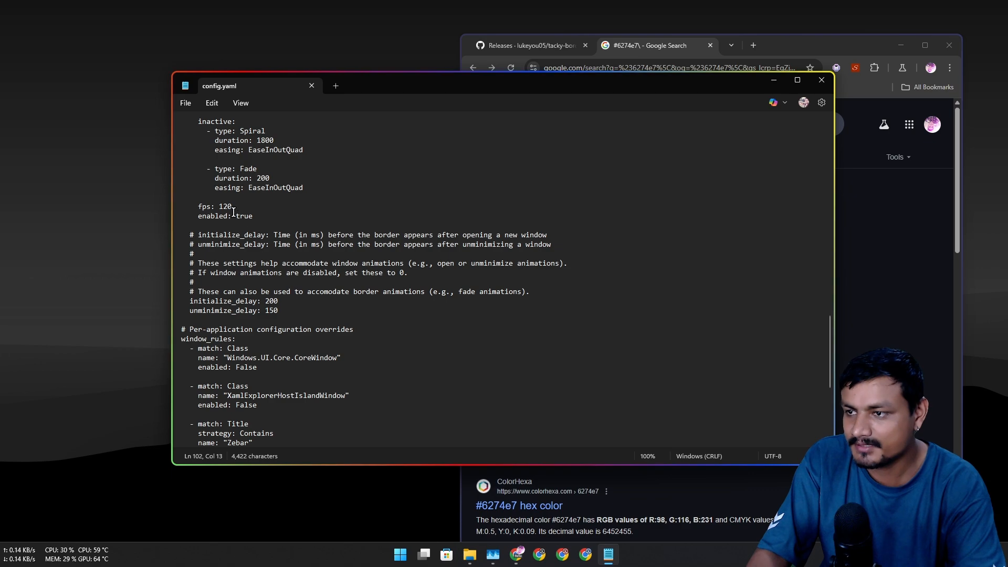
Settle the animation fps at 30 and save config.yaml.
{"action": "double_click", "coordinate": [225, 207]}
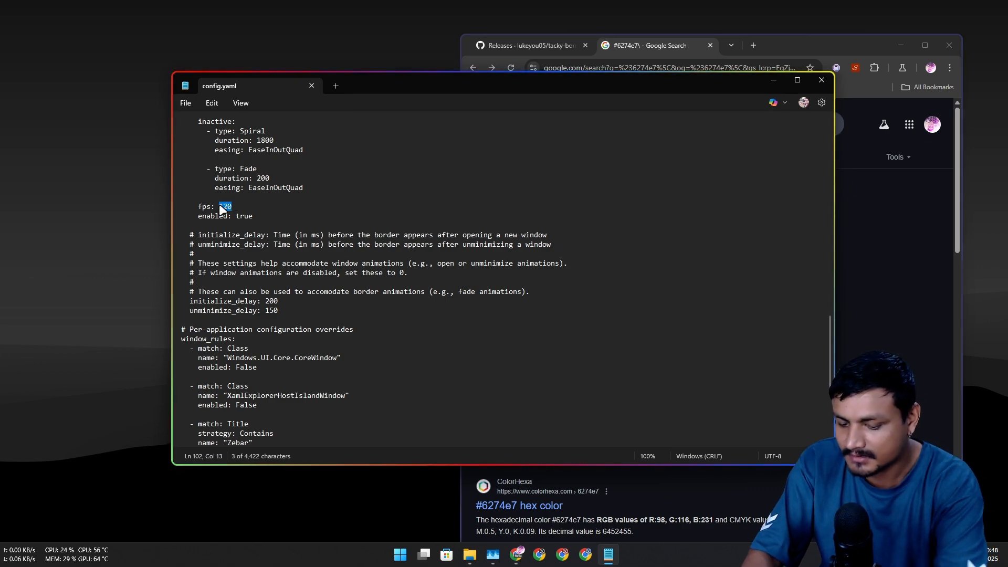
{"action": "left_click", "coordinate": [185, 103]}
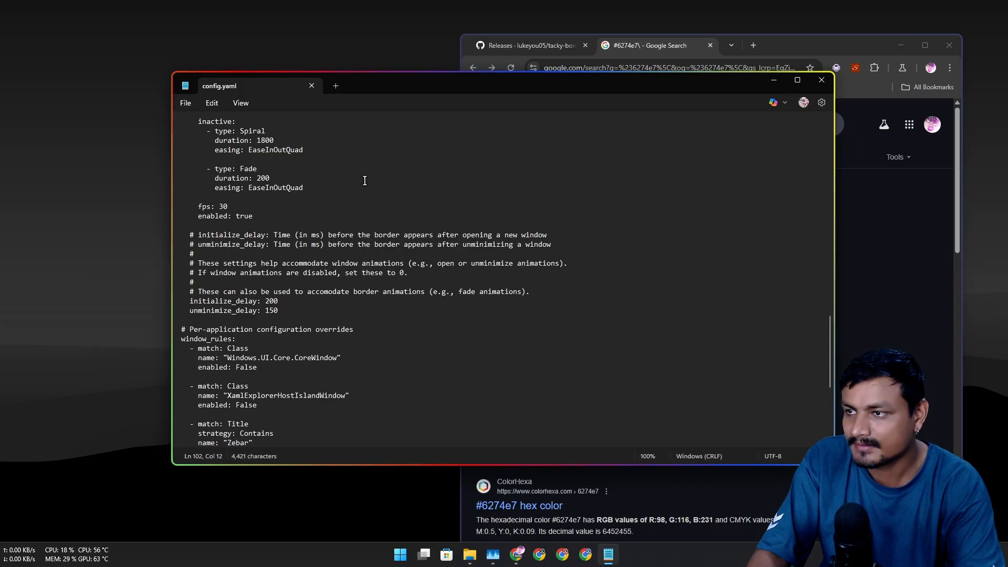
{"action": "left_click", "coordinate": [493, 553]}
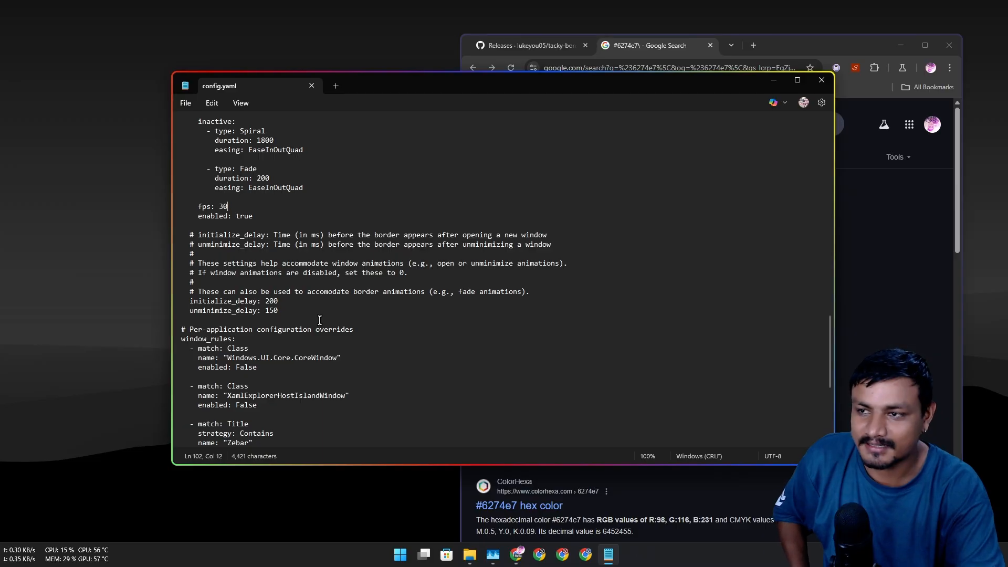
Restore the #6274e7 to #8752a3 active gradient and adjust the fps value.
{"action": "scroll", "scroll_direction": "up", "scroll_amount": 3}
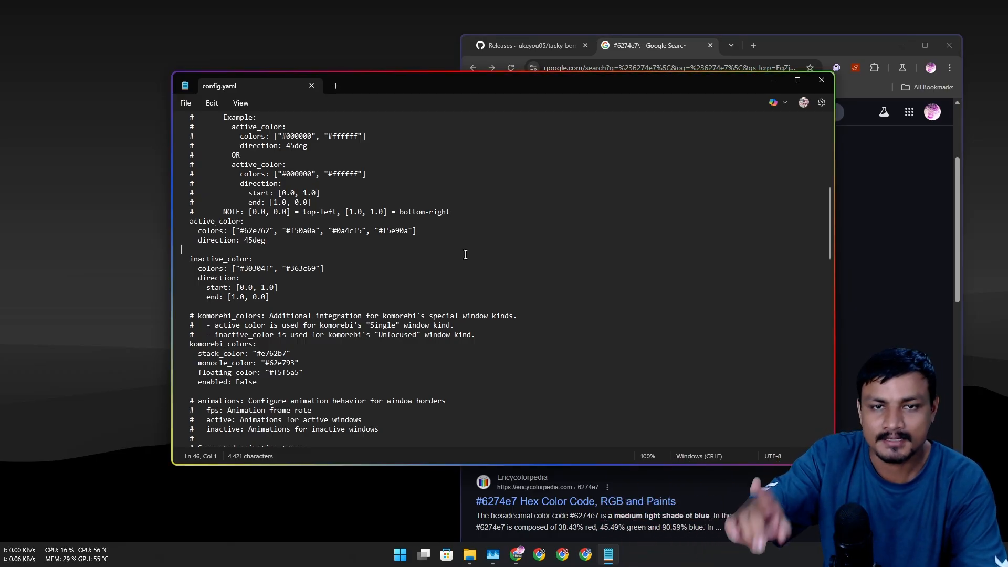
{"action": "scroll", "scroll_direction": "down", "scroll_amount": 3}
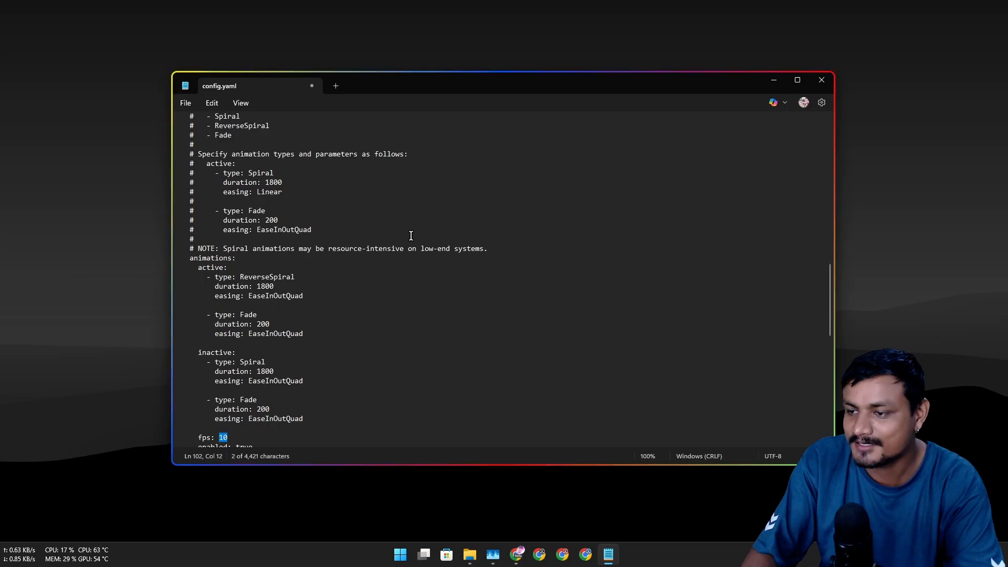
{"action": "scroll", "scroll_direction": "up", "scroll_amount": 3}
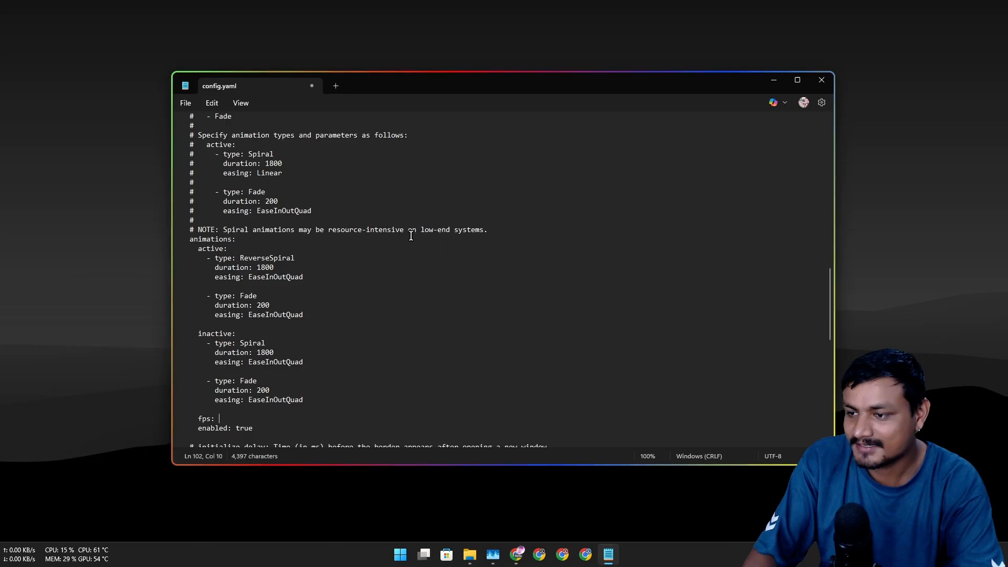
{"action": "type", "text": "15"}
{"action": "left_click", "coordinate": [225, 427]}
{"action": "type", "text": "fals"}
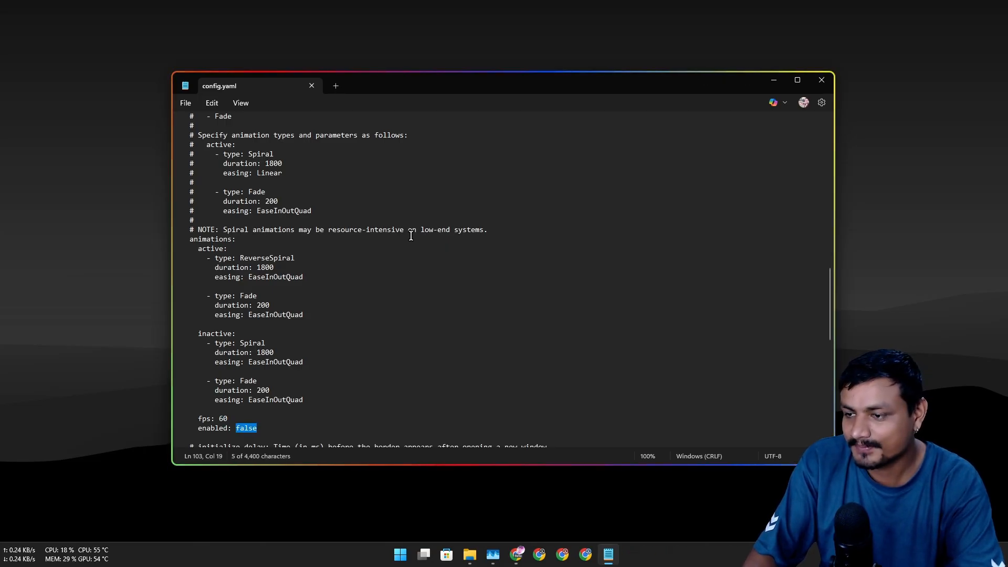
{"action": "mouse_move", "coordinate": [417, 299]}
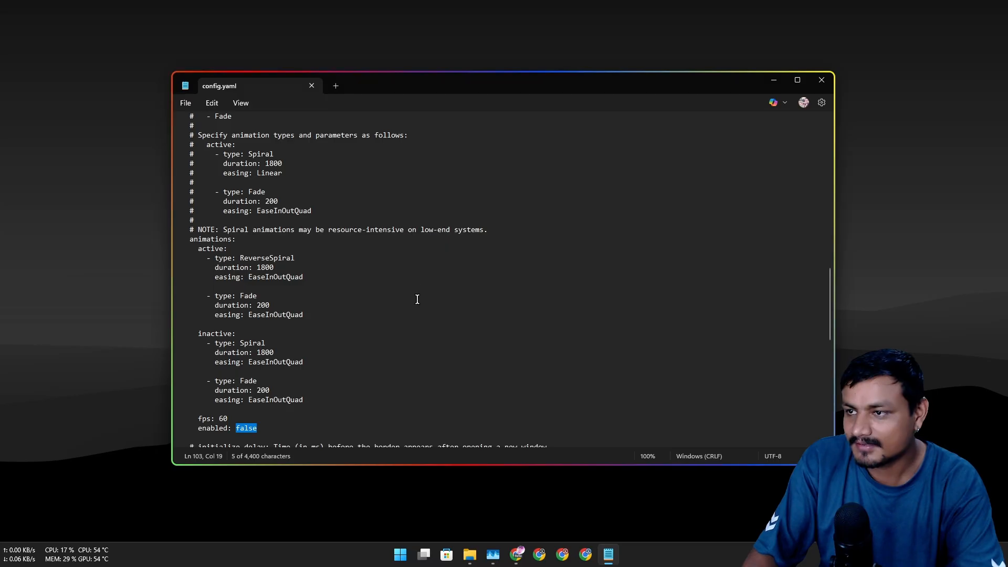
{"action": "scroll", "scroll_direction": "up", "scroll_amount": 3}
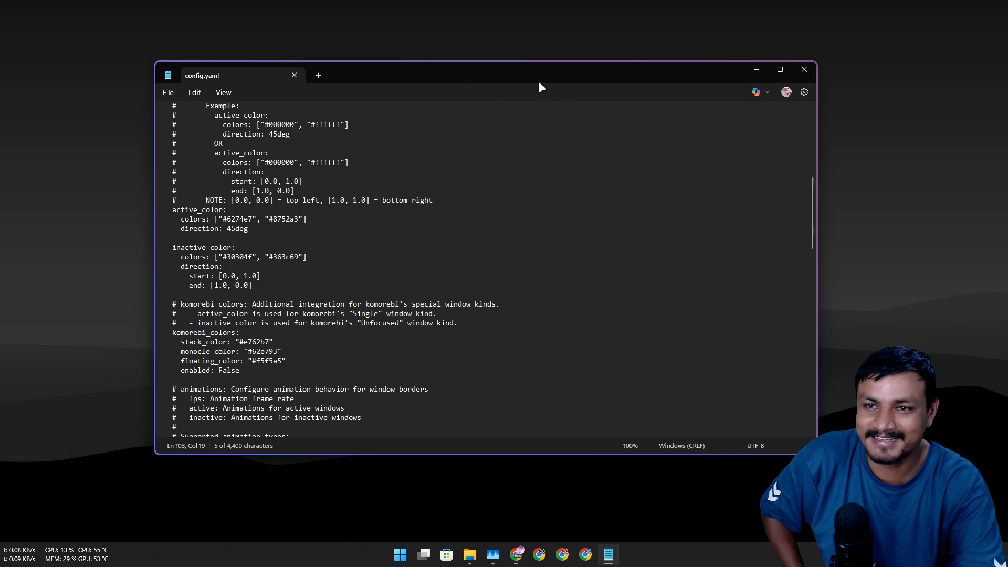
{"action": "scroll", "scroll_direction": "down", "scroll_amount": 3}
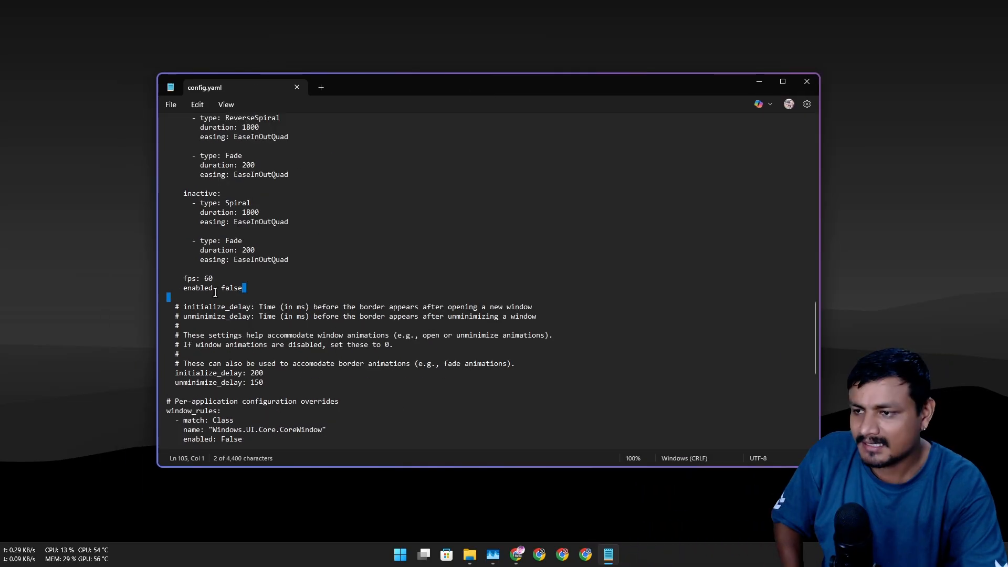
Switch animations enabled from false to true.
{"action": "double_click", "coordinate": [231, 288]}
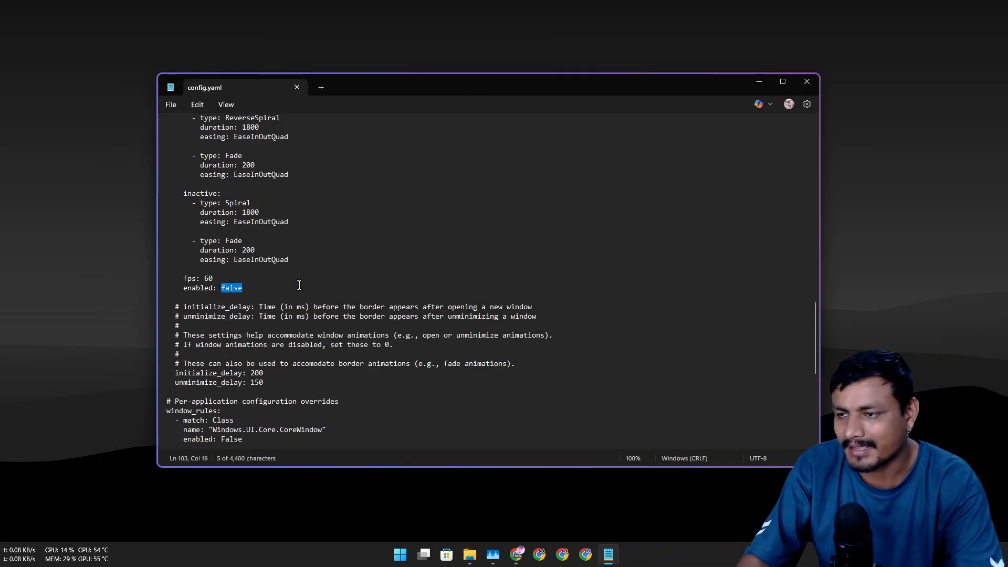
{"action": "type", "text": "tr"}
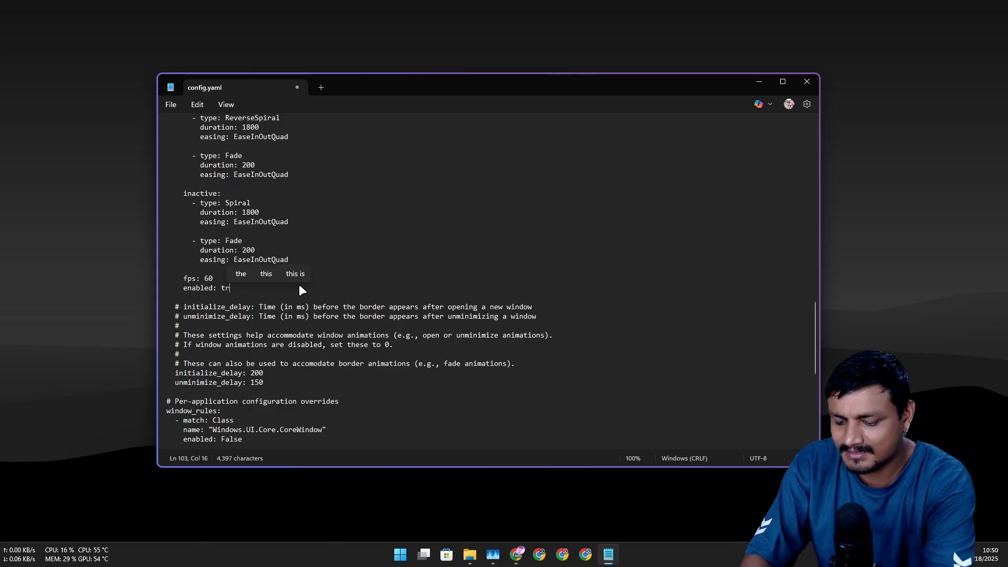
{"action": "type", "text": "ue"}
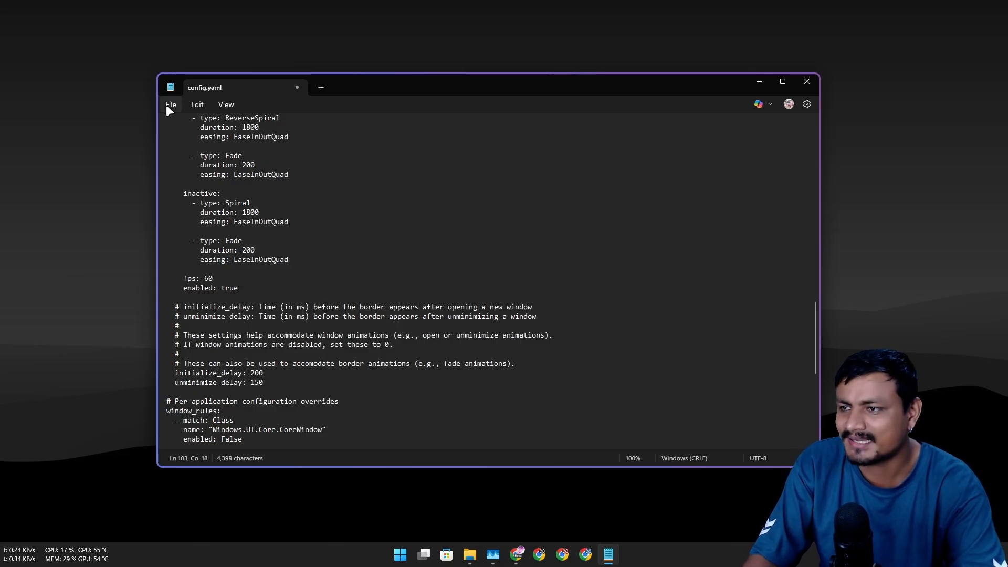
{"action": "mouse_move", "coordinate": [428, 290]}
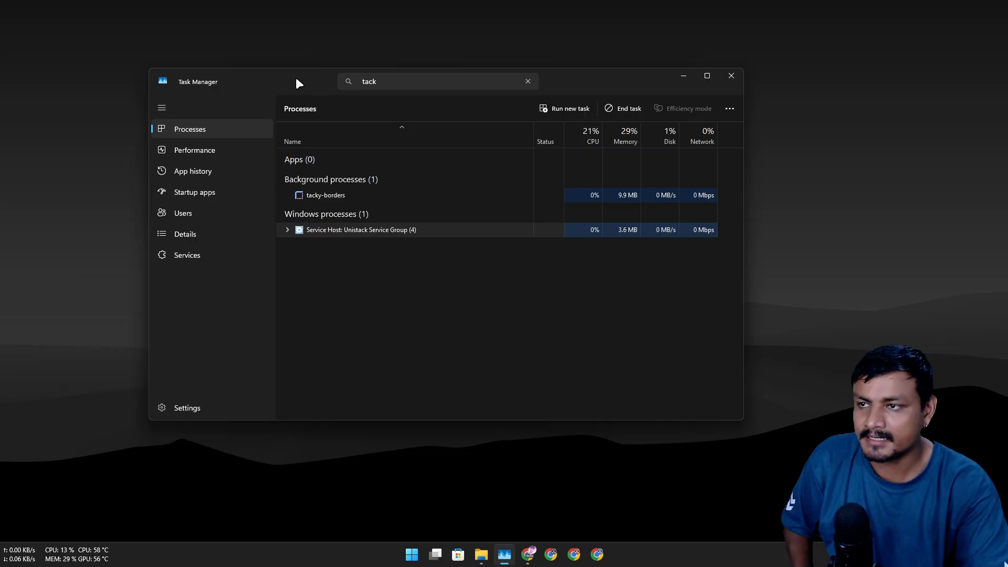
{"action": "mouse_move", "coordinate": [640, 85]}
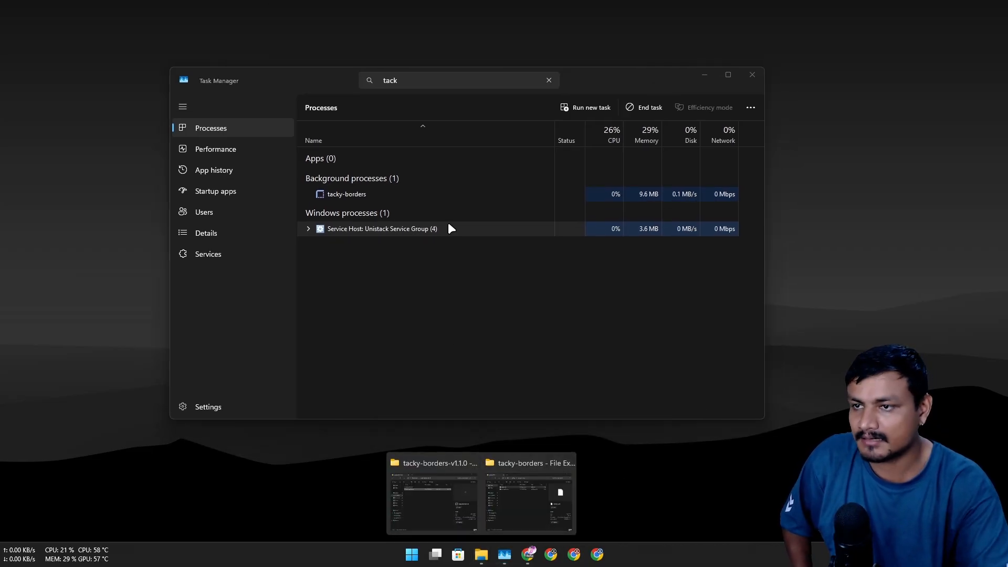
Relaunch tacky-borders.exe from its program folder and close Task Manager.
{"action": "left_click", "coordinate": [528, 494]}
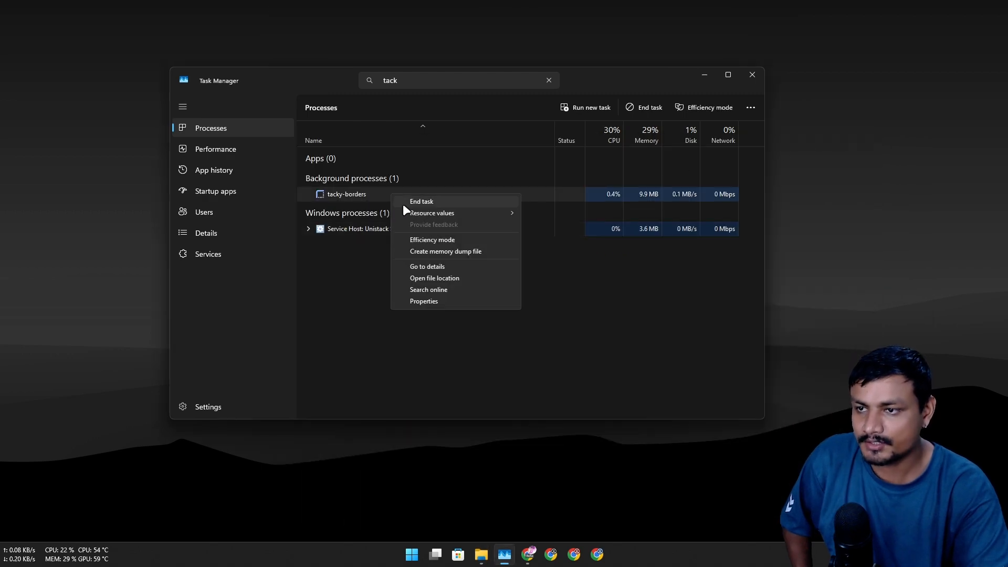
{"action": "left_click", "coordinate": [433, 277]}
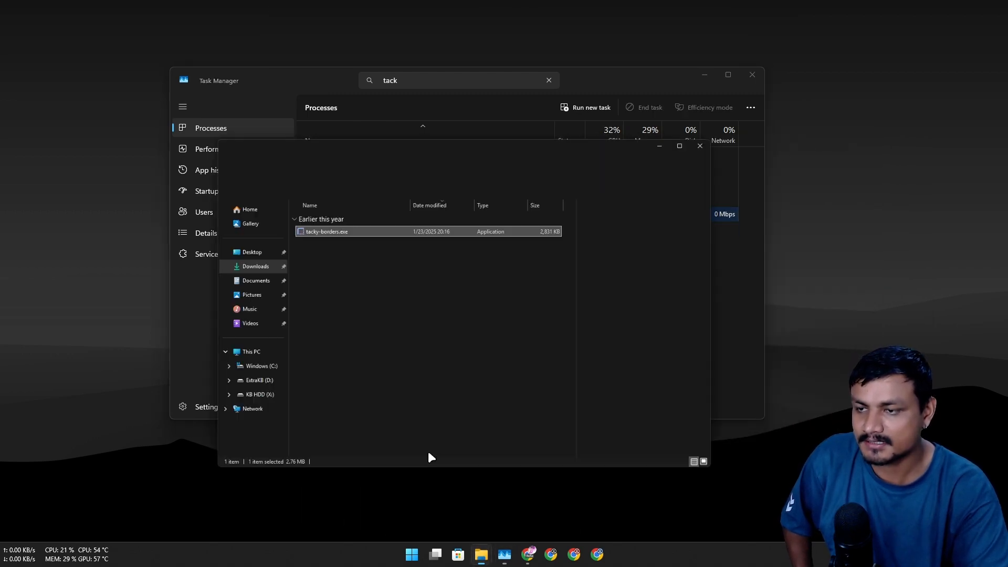
{"action": "right_click", "coordinate": [326, 231]}
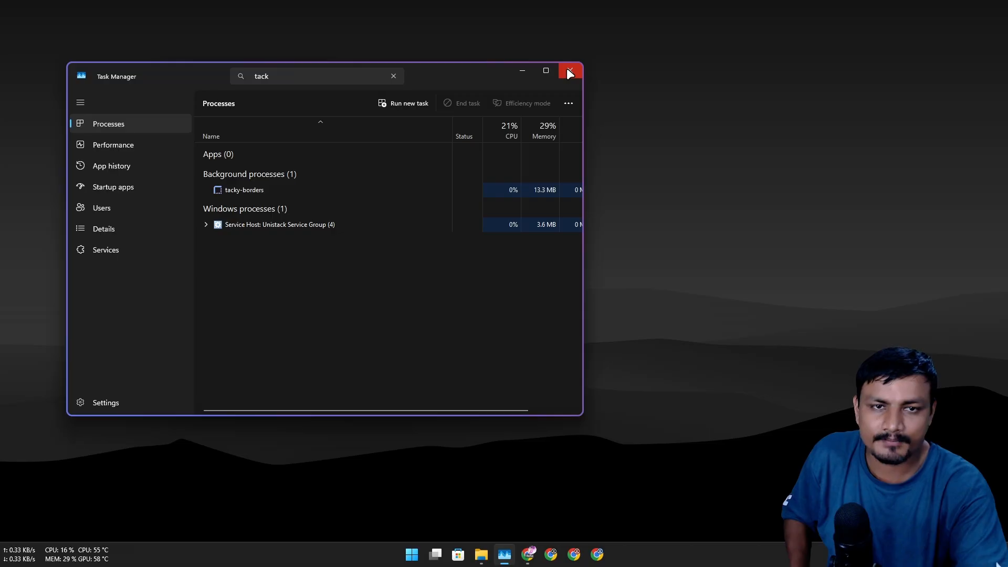
{"action": "left_click", "coordinate": [568, 71]}
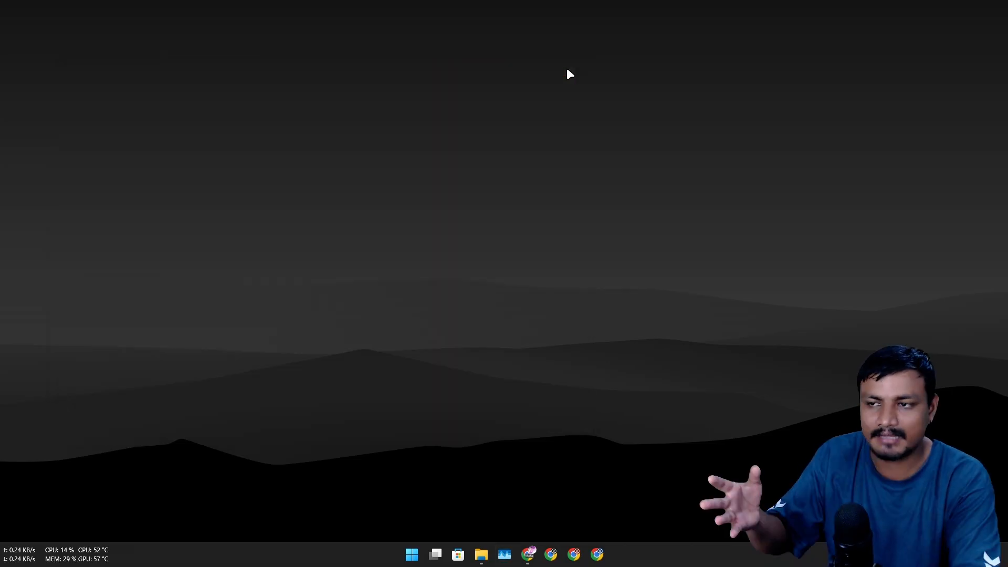